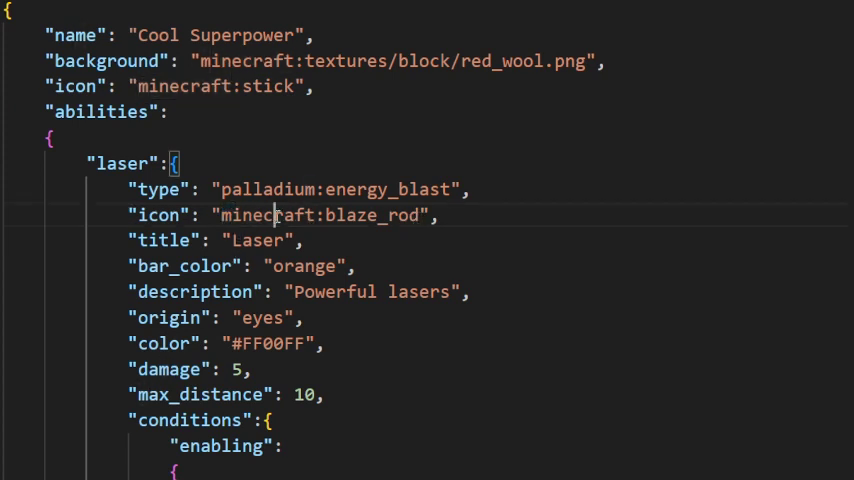
Clear the laser ability's old icon value minecraft:blaze_rod to an empty string.
double_click(248, 214)
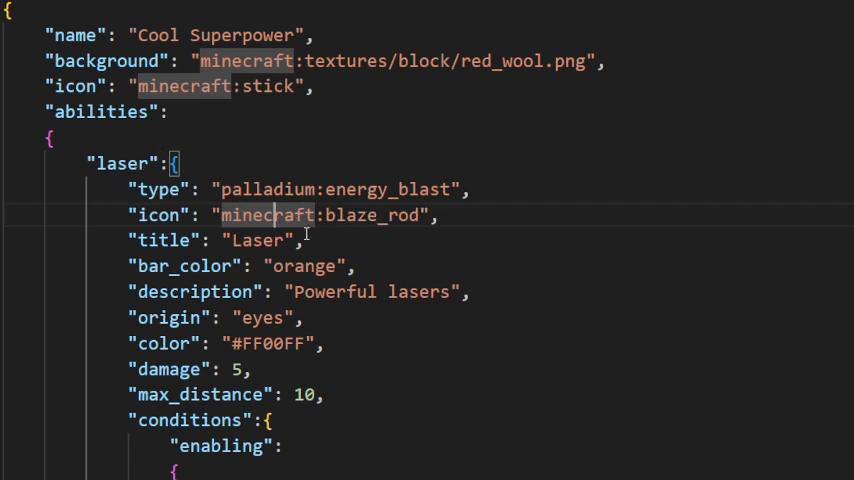
mouse_move(328, 184)
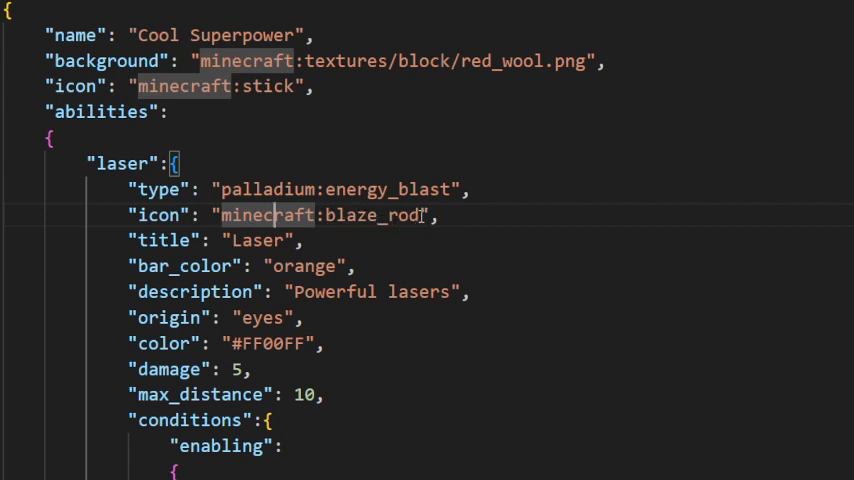
double_click(400, 214)
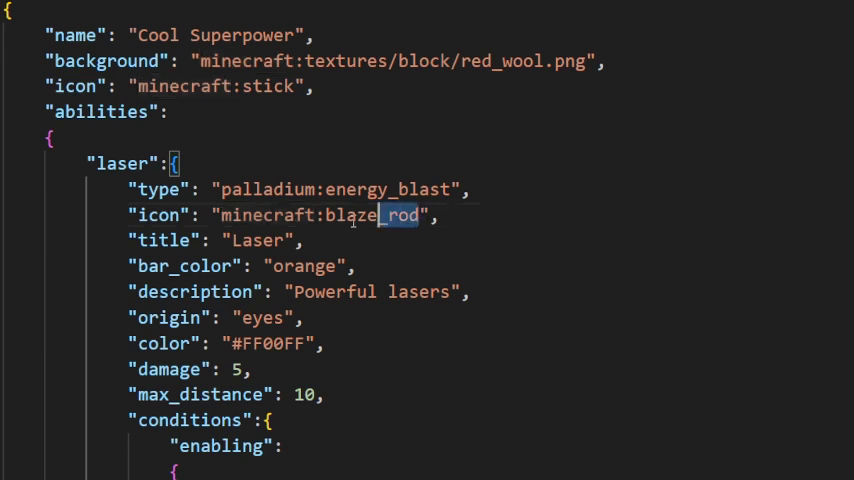
key(Delete)
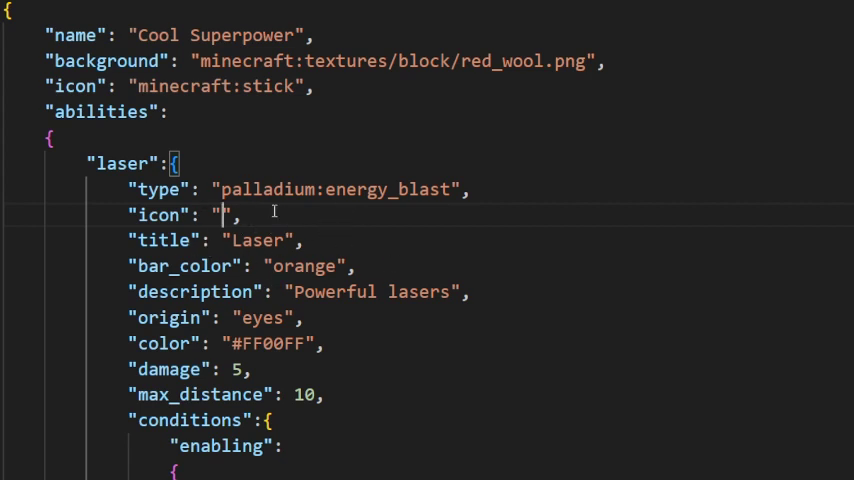
mouse_move(304, 240)
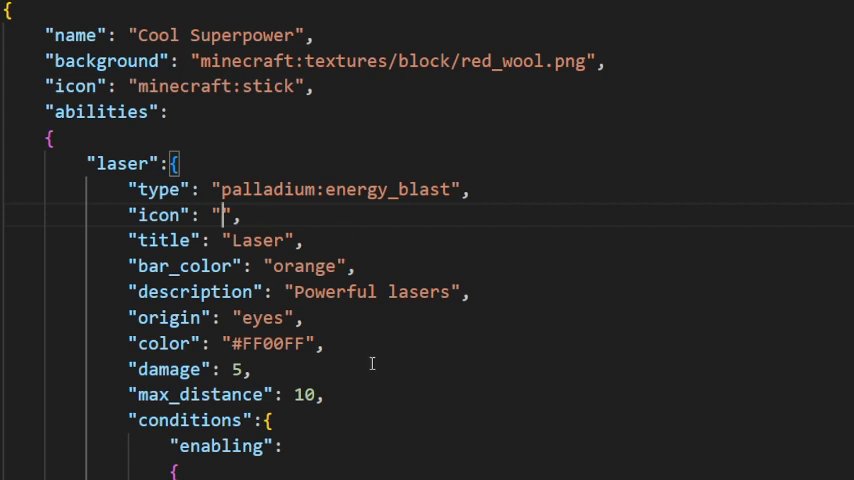
mouse_move(264, 328)
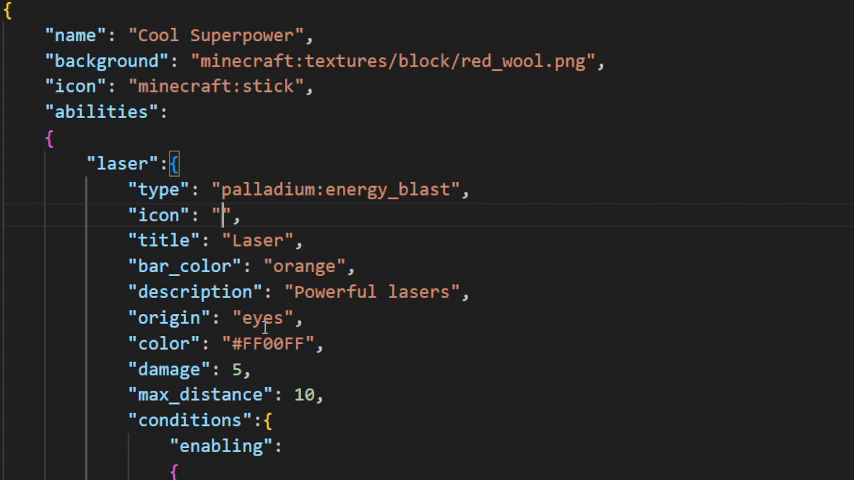
Enter pie:textures/icons/laser.png as the laser ability's icon path.
text(pie)
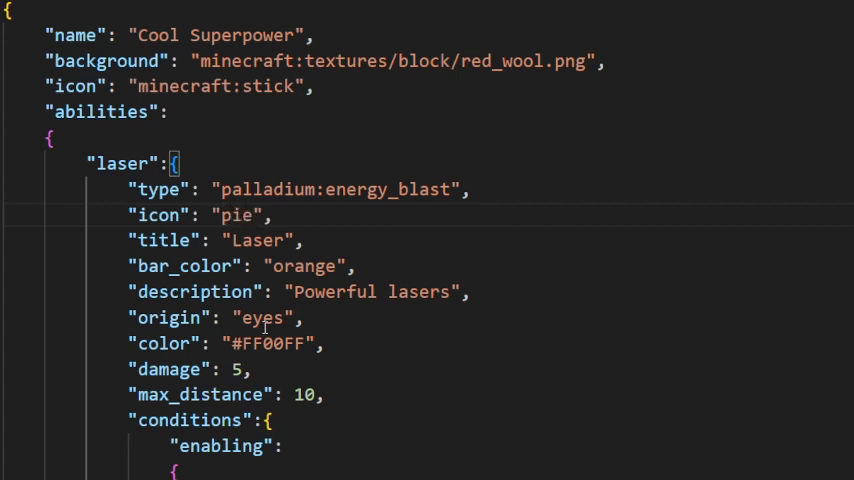
text(:)
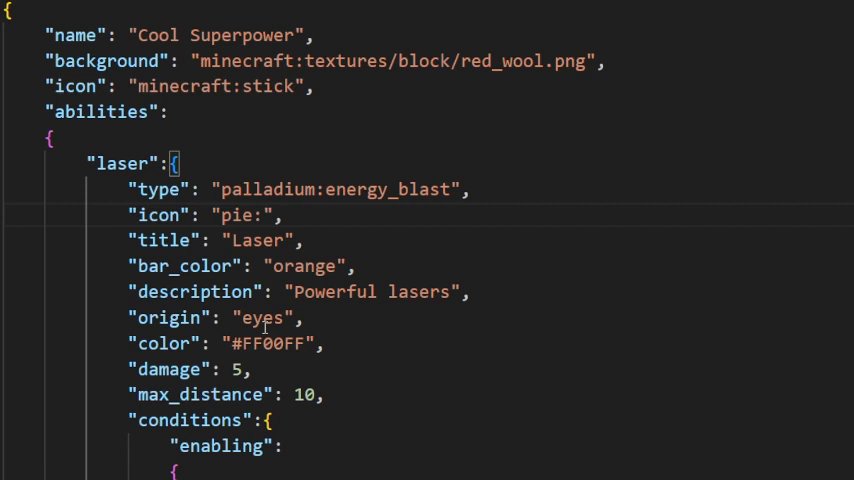
text(textures/)
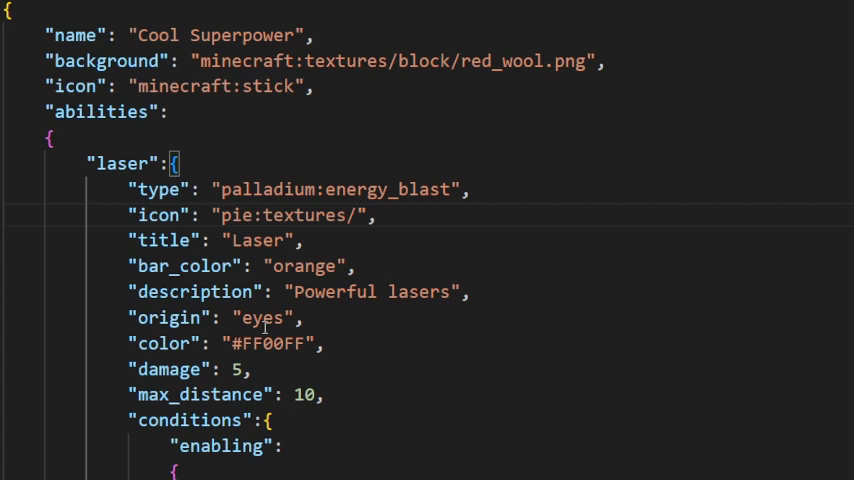
text(i)
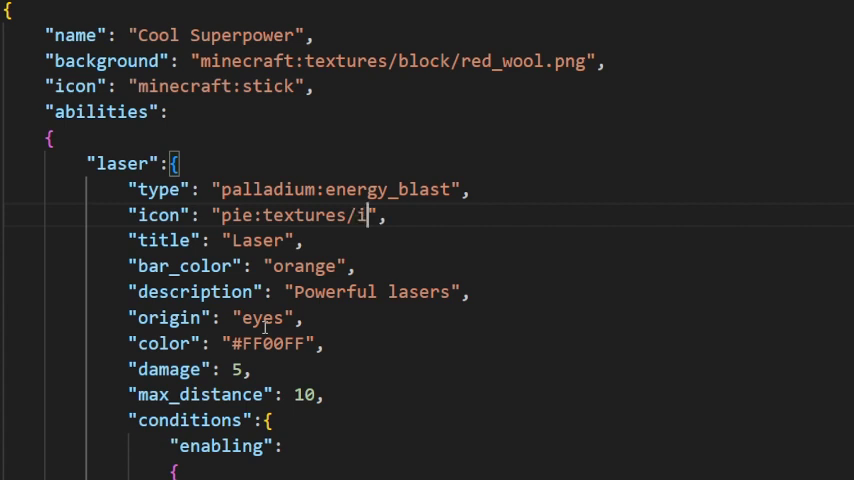
text(cons/)
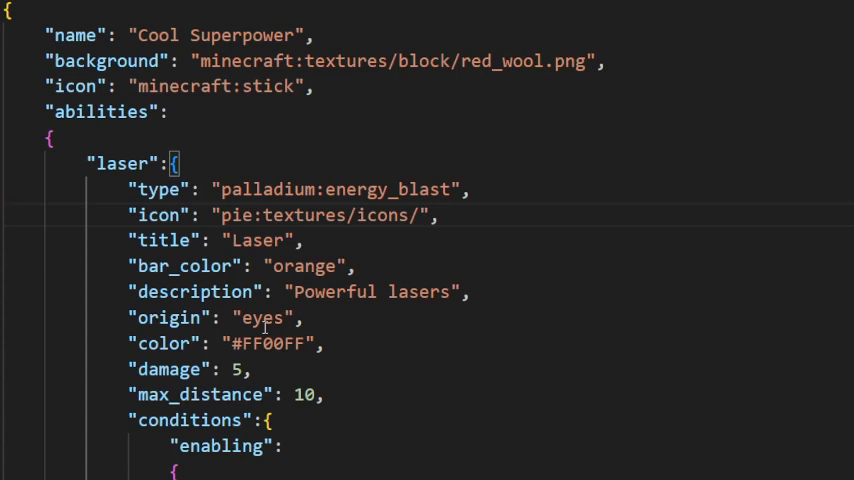
mouse_move(400, 216)
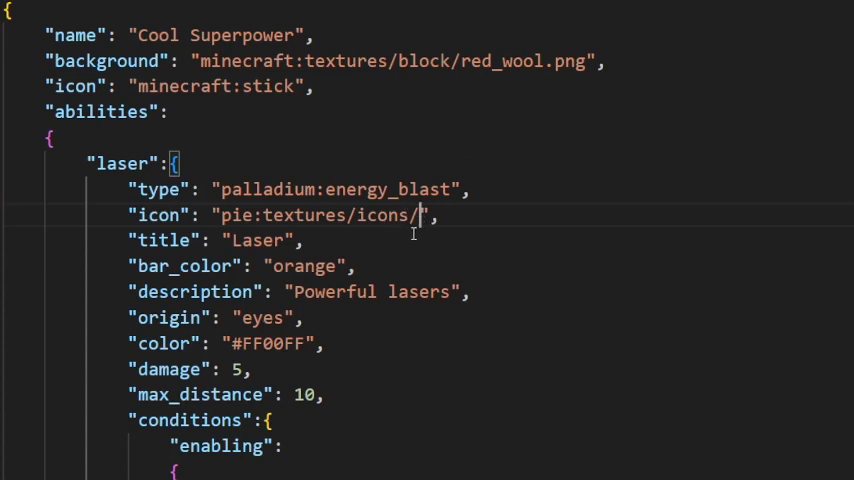
text(l)
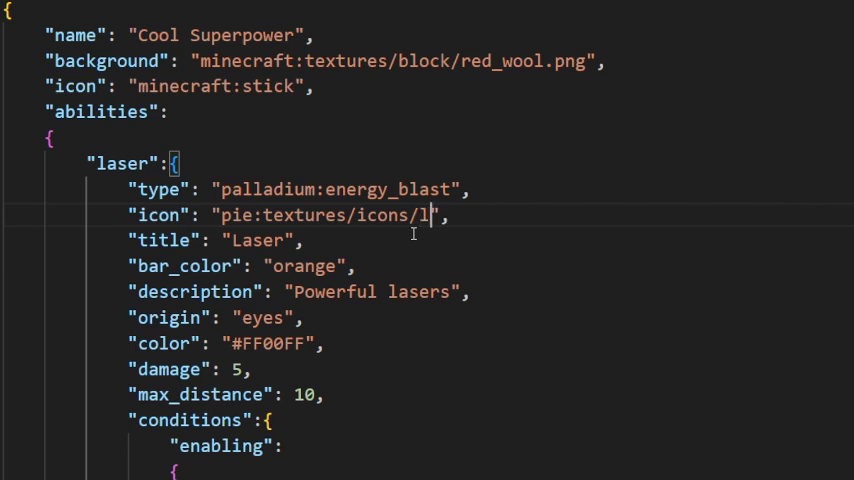
text(aser.)
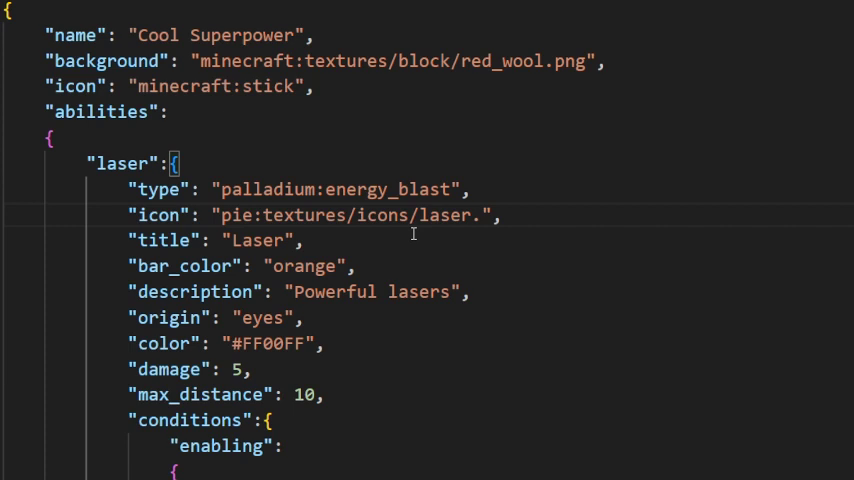
text(png)
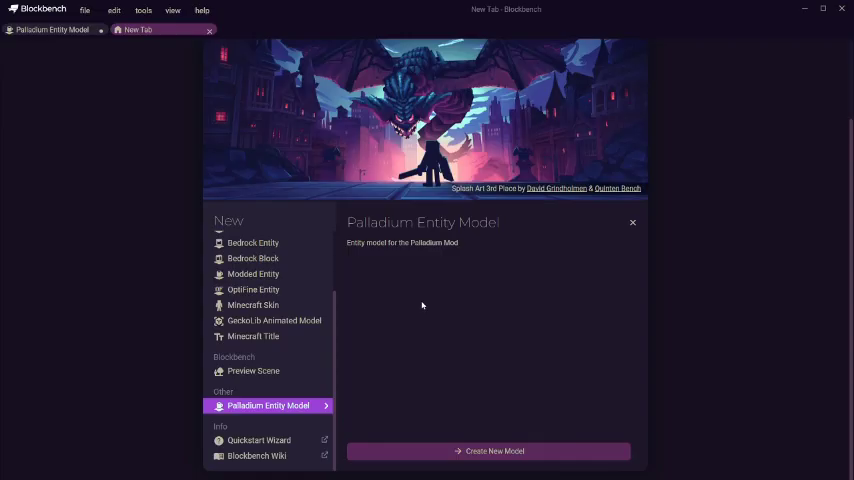
mouse_move(470, 280)
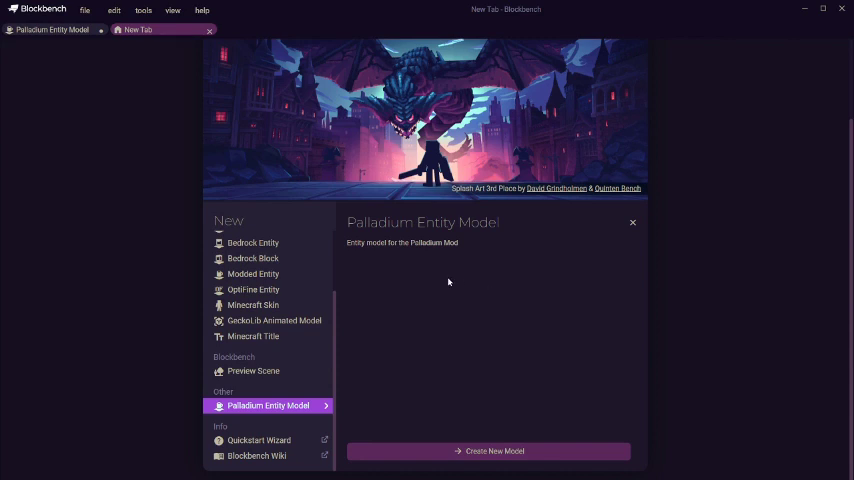
mouse_move(488, 268)
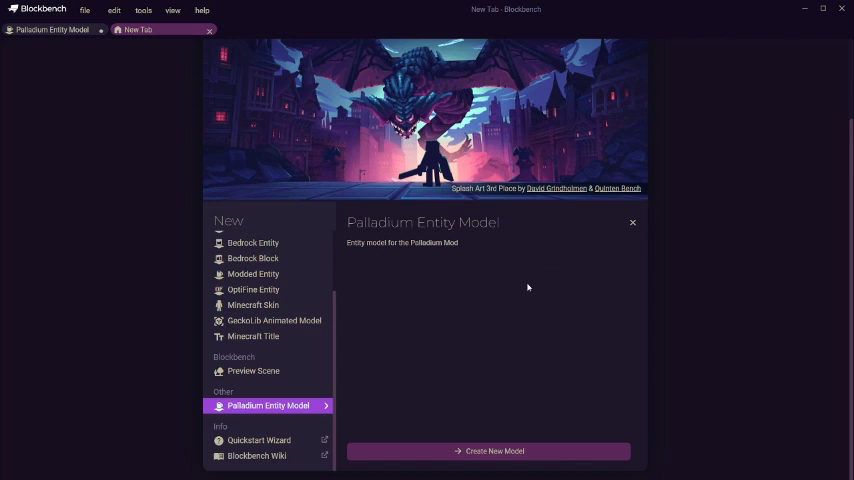
mouse_move(452, 260)
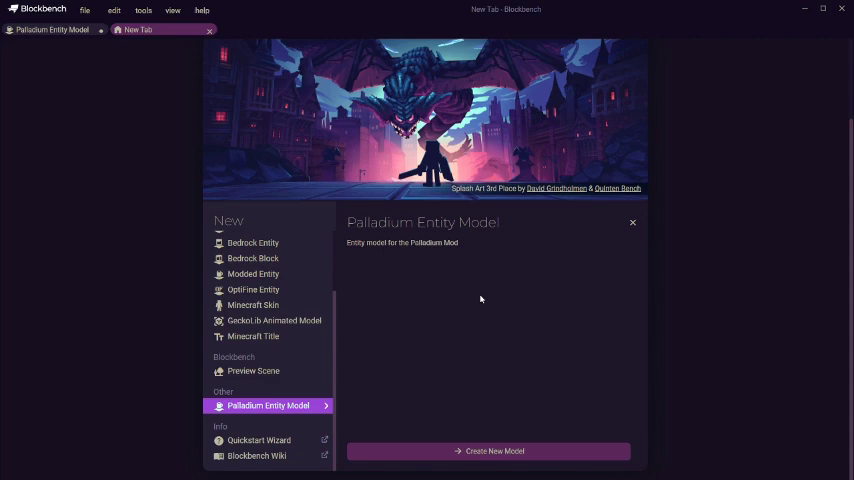
mouse_move(504, 316)
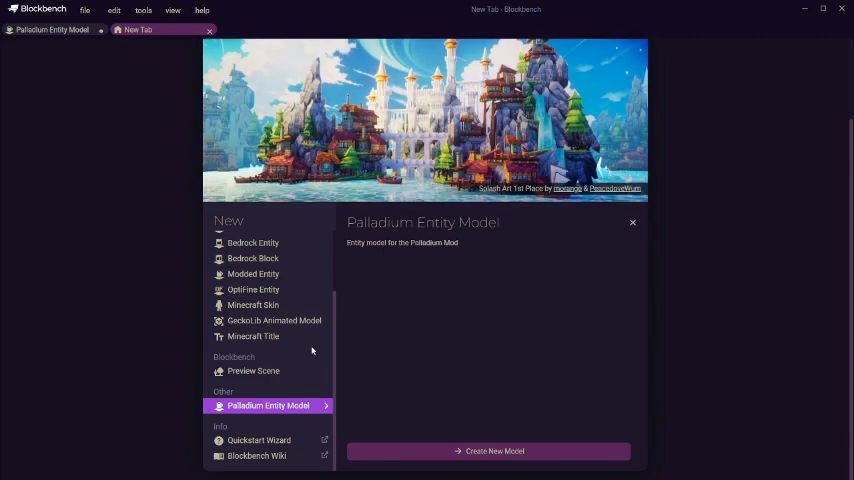
mouse_move(352, 418)
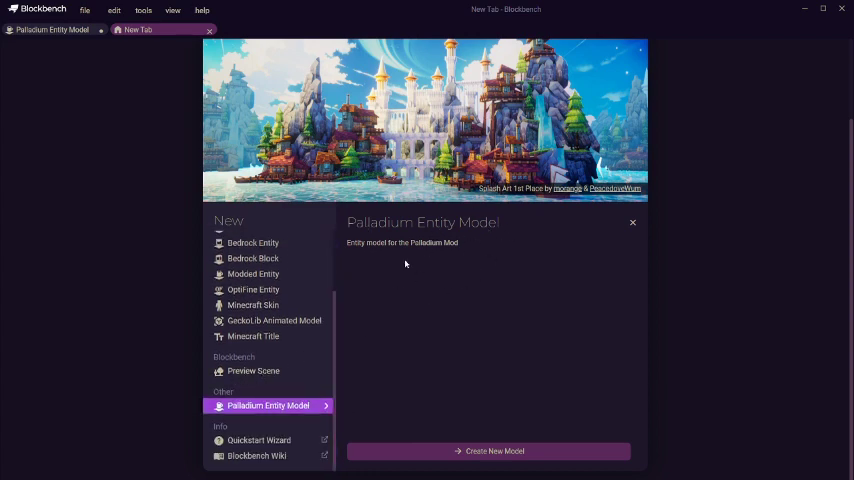
mouse_move(338, 304)
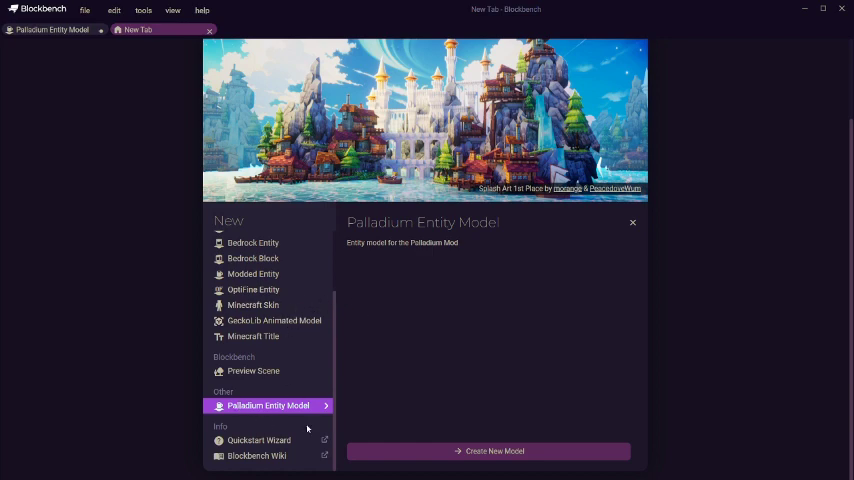
mouse_move(380, 292)
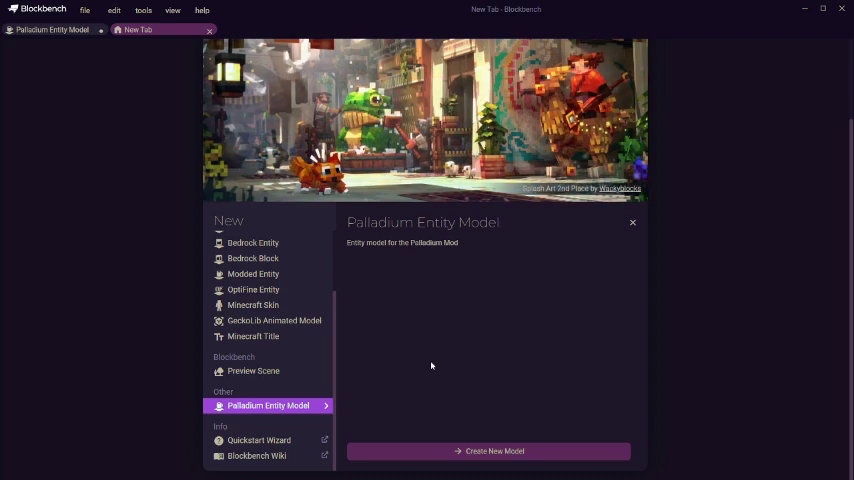
mouse_move(456, 296)
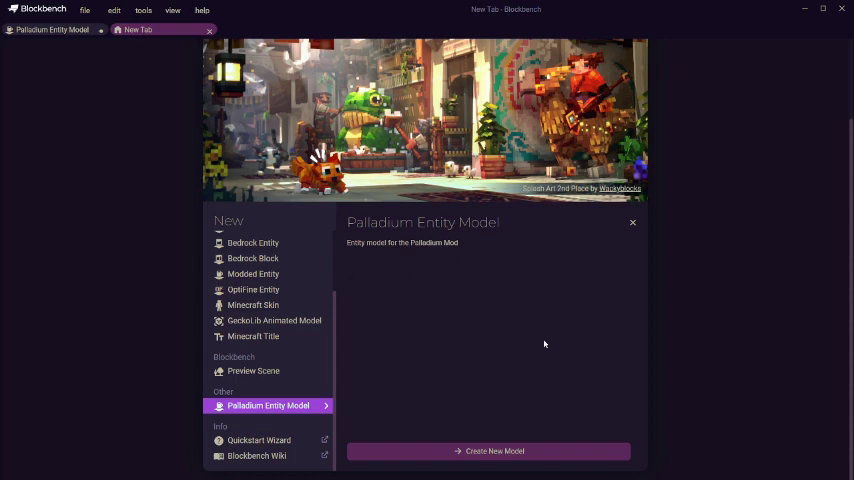
mouse_move(448, 332)
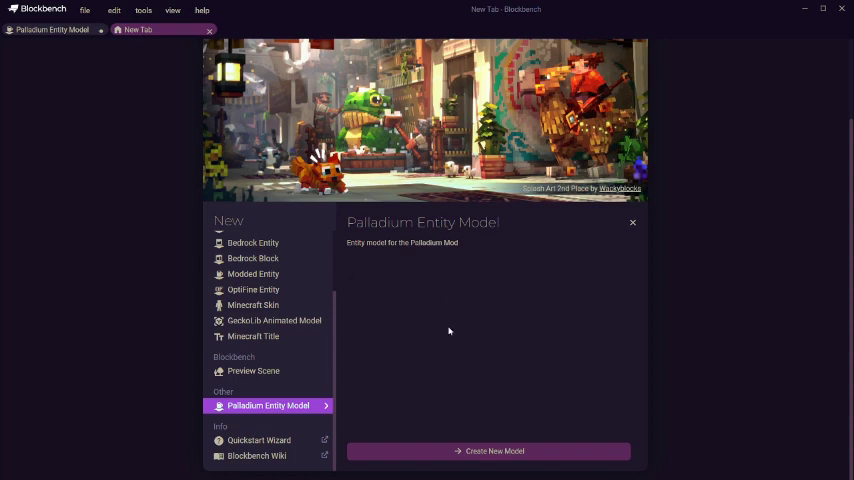
mouse_move(516, 308)
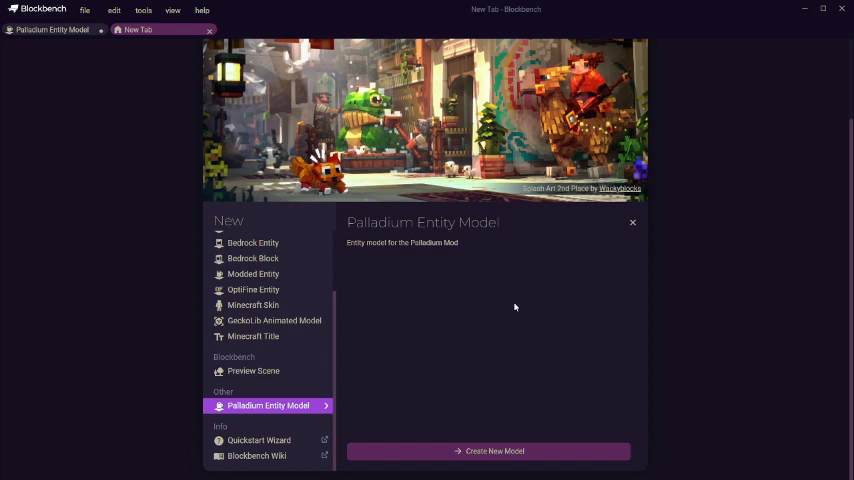
mouse_move(444, 344)
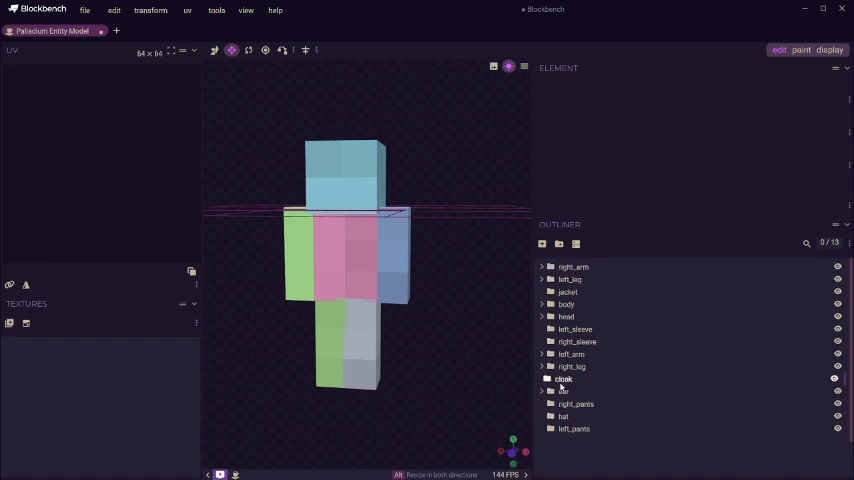
Inspect the Palladium entity model's cloak and sleeve groups in the Outliner.
click(564, 380)
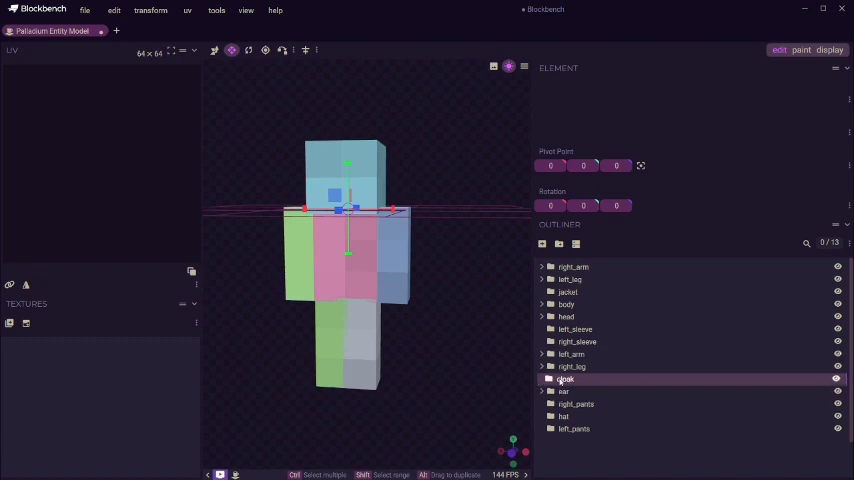
click(564, 392)
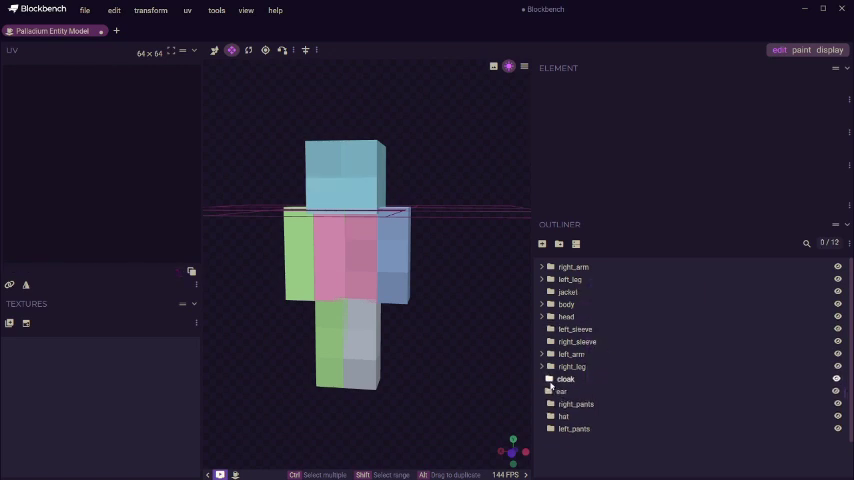
click(564, 416)
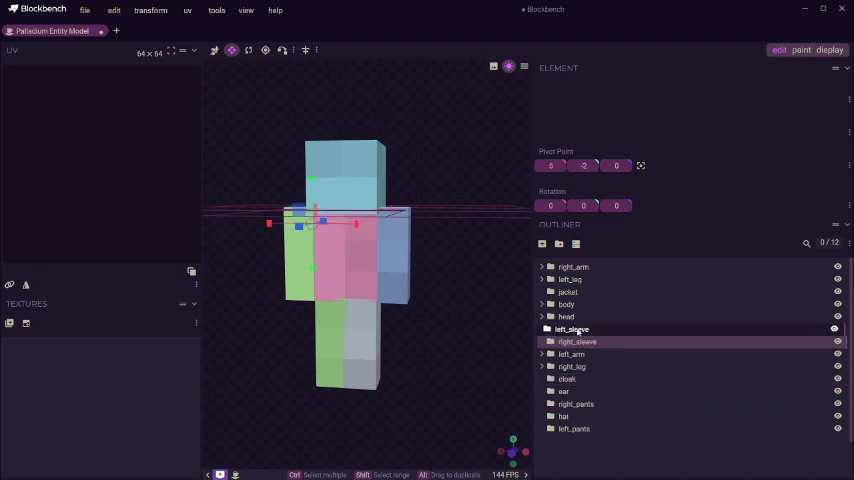
click(576, 340)
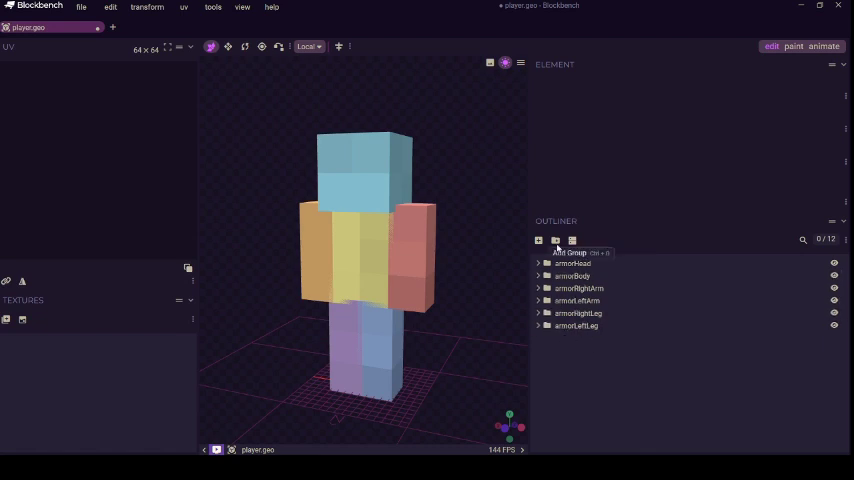
mouse_move(570, 344)
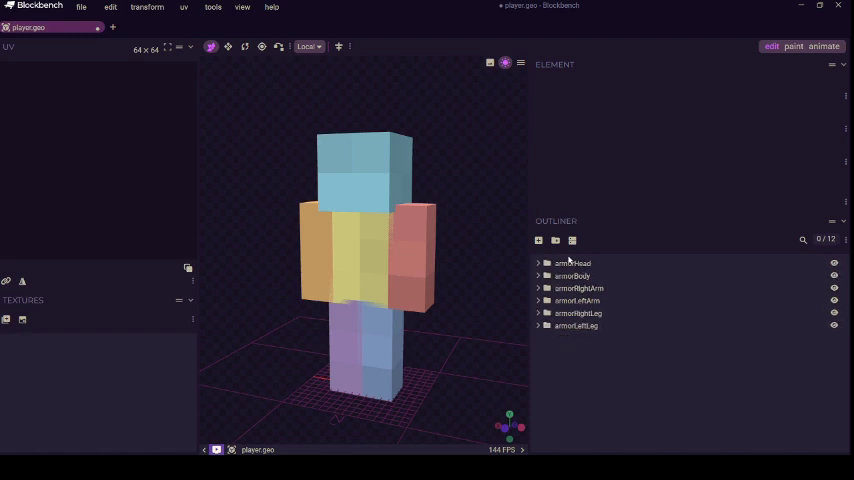
In player.geo, expand armorHead and select the head, right arm and left leg armour parts.
click(576, 300)
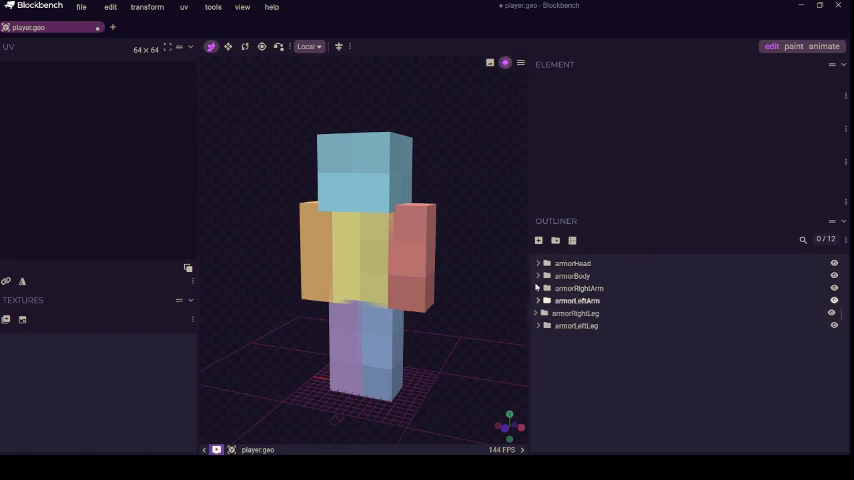
click(538, 264)
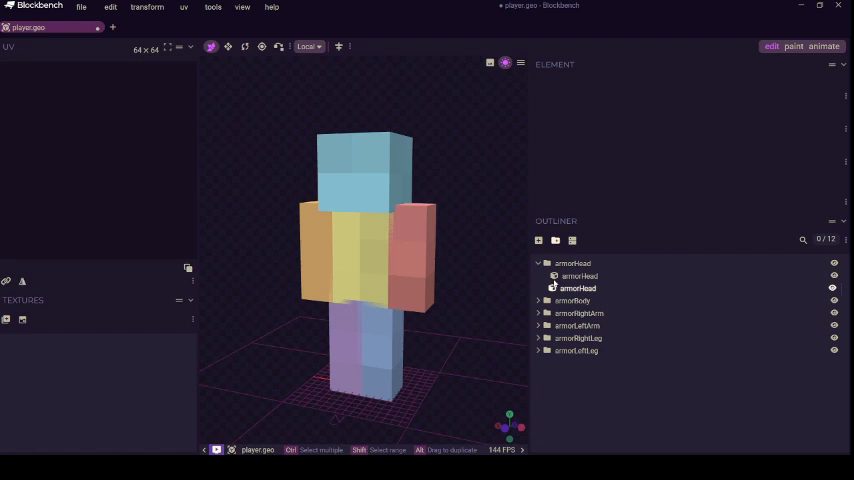
click(572, 264)
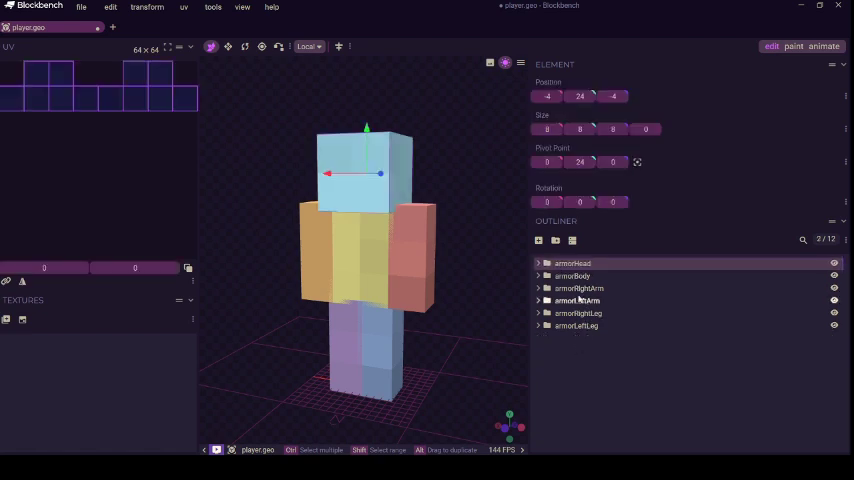
click(578, 300)
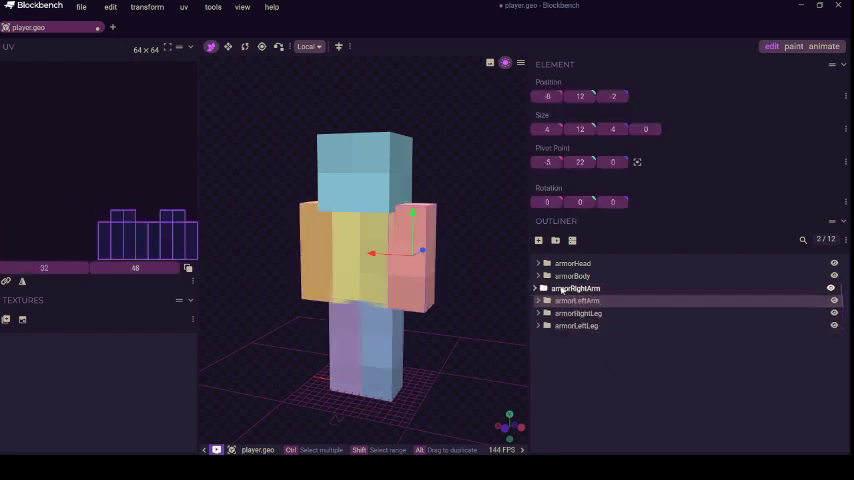
click(576, 324)
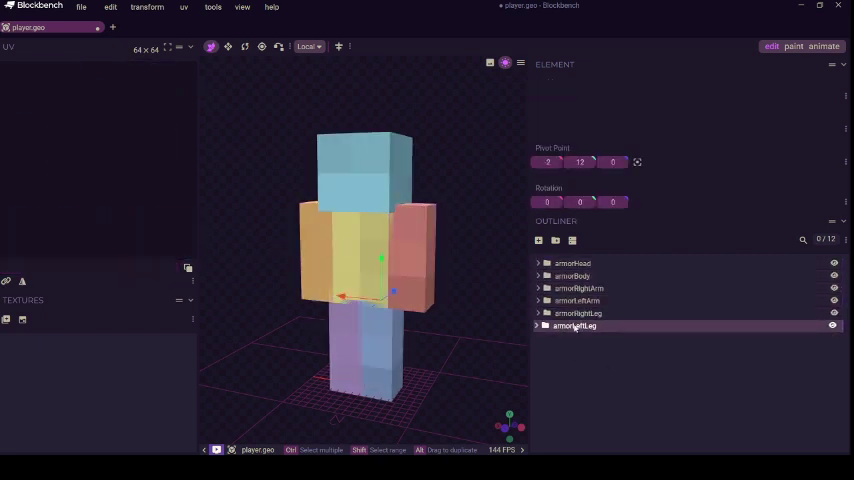
click(576, 288)
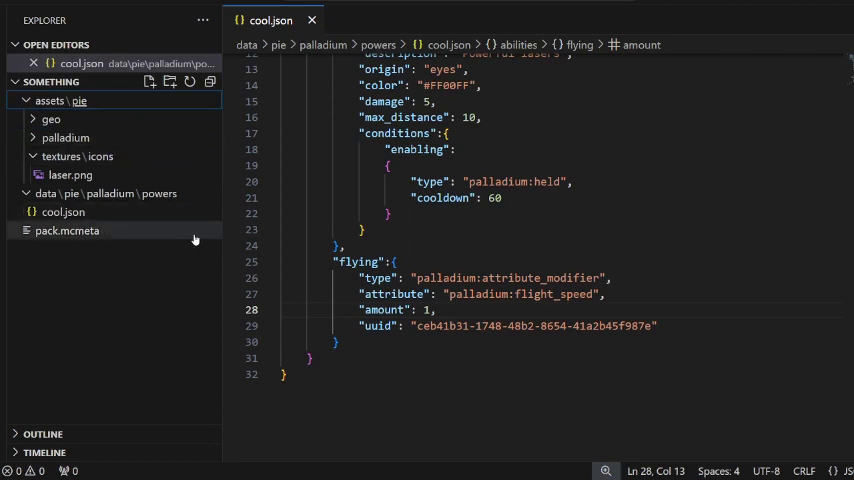
mouse_move(180, 296)
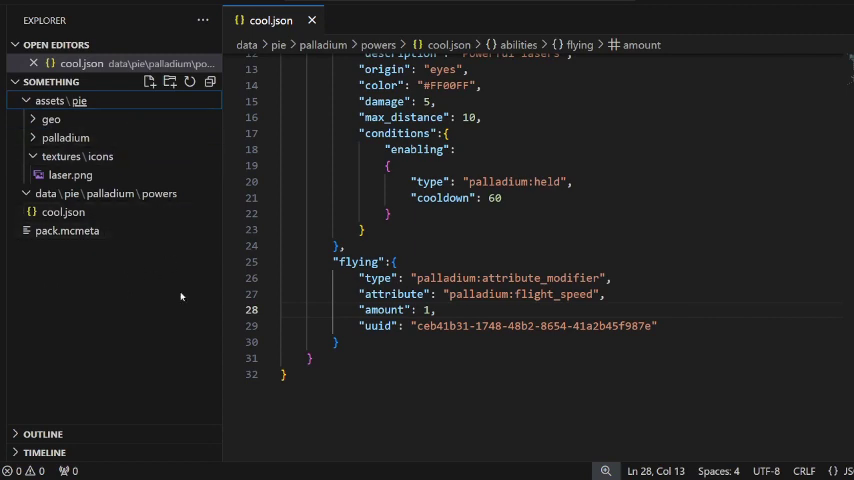
Expand assets/pie/palladium and reveal its model_layers and render_layers folders.
click(64, 212)
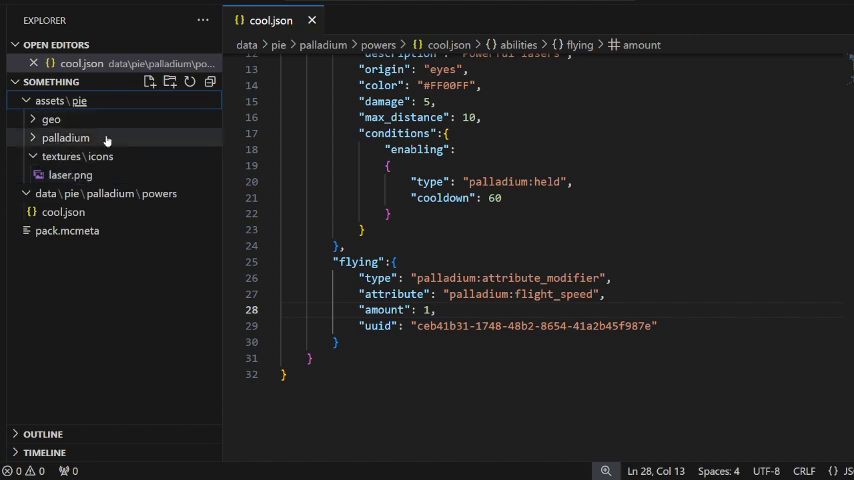
mouse_move(64, 130)
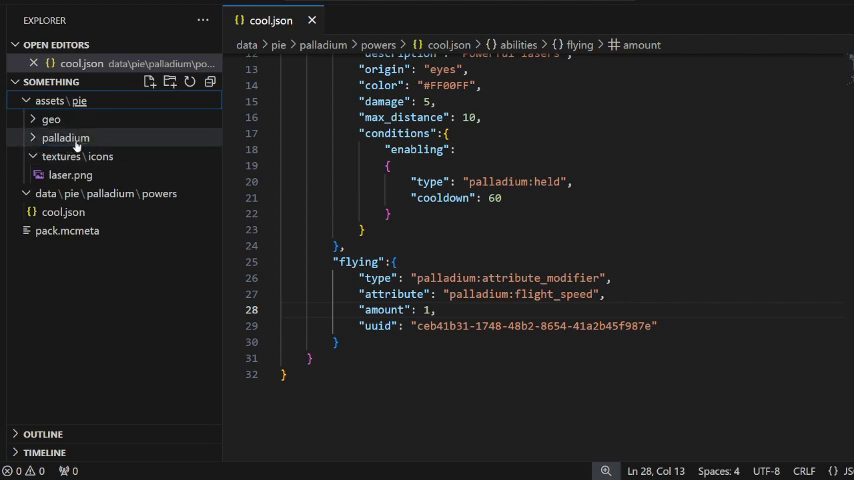
click(64, 136)
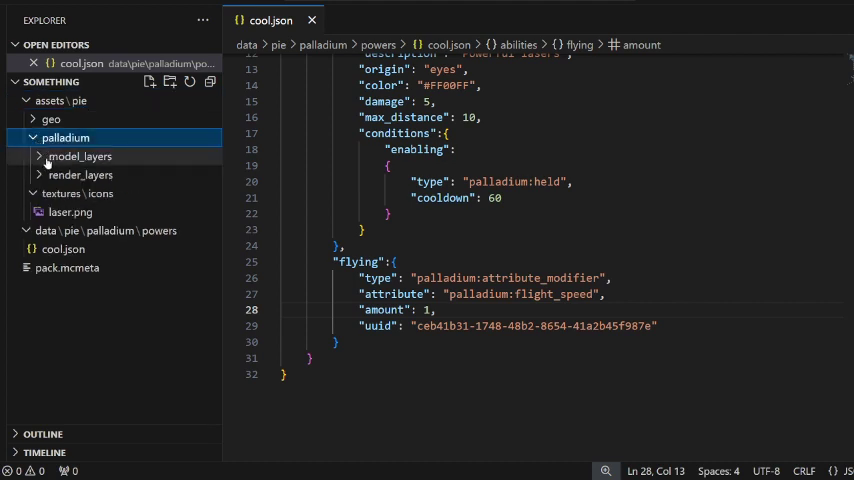
click(80, 156)
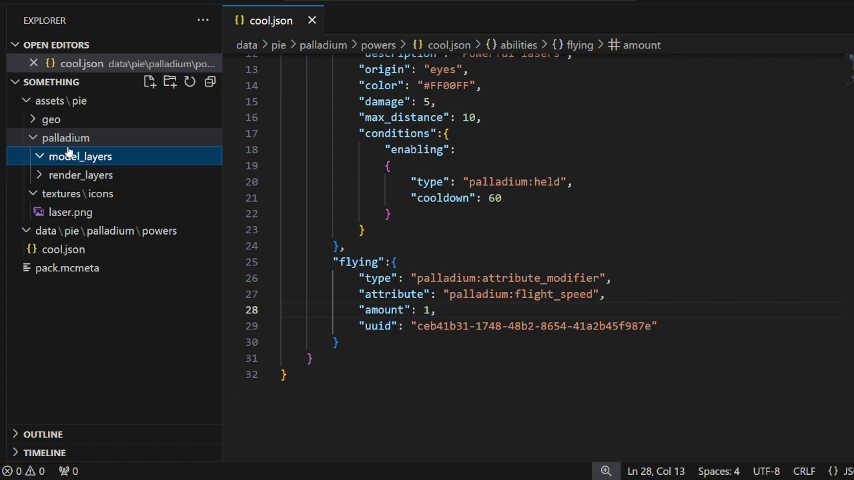
click(80, 176)
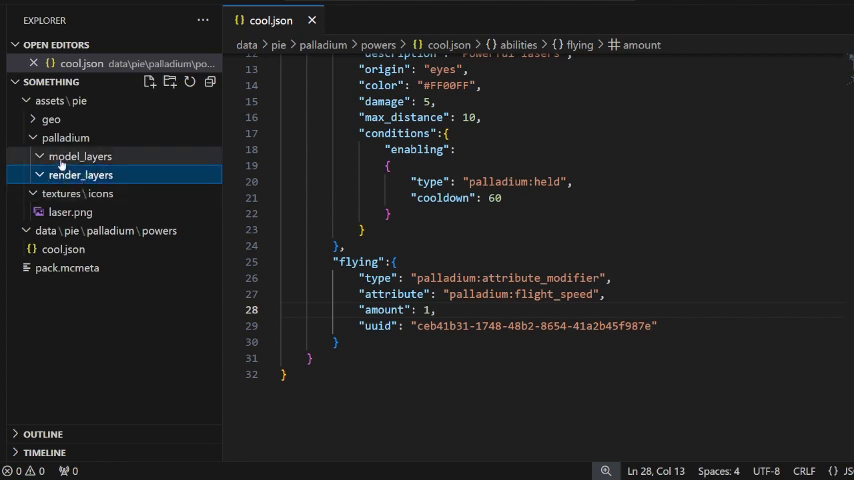
click(80, 156)
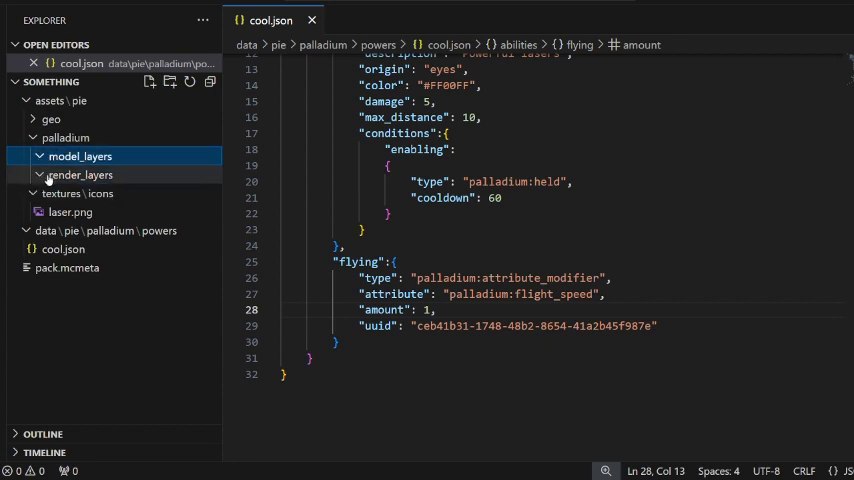
click(80, 174)
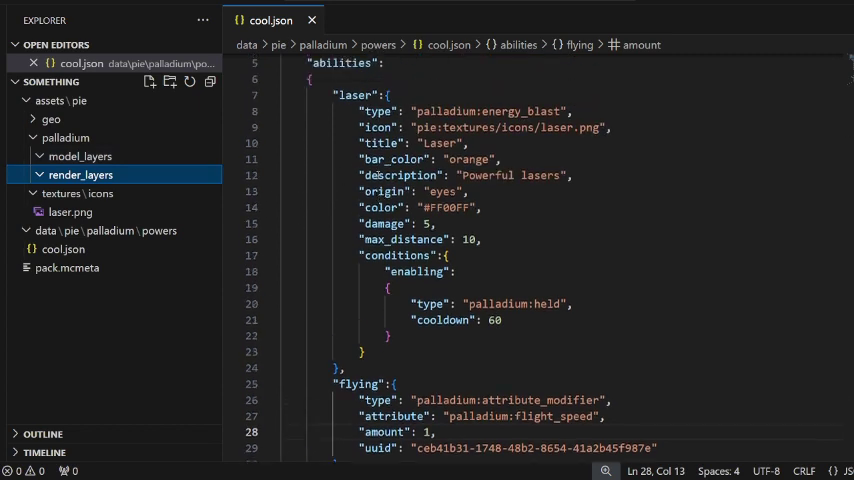
scroll(down, 3)
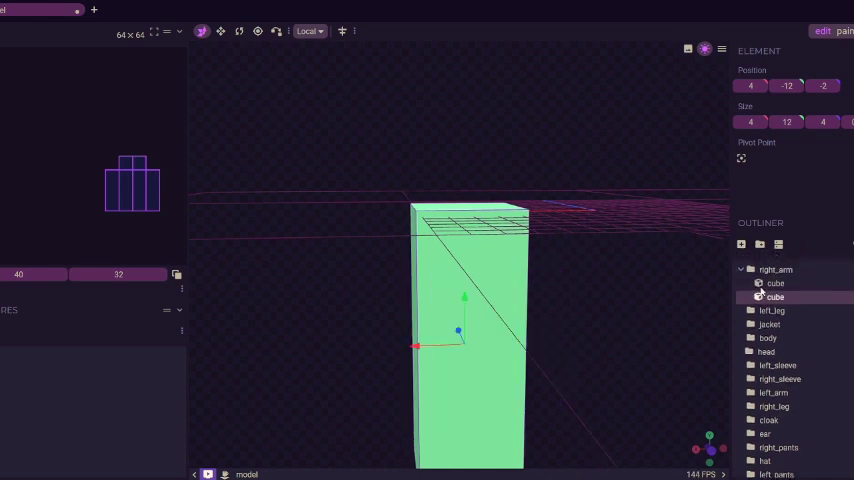
Select the second right_arm cube and leave a single tall cube in the group.
click(776, 284)
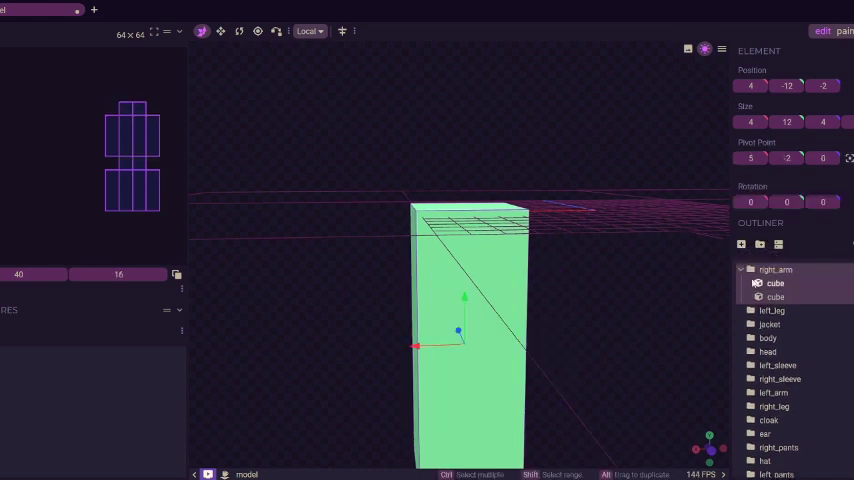
mouse_move(740, 244)
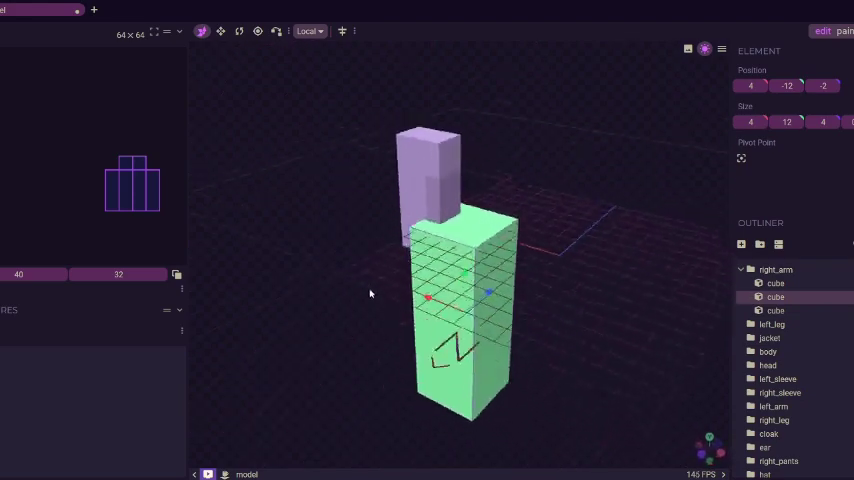
drag(370, 294, 524, 364)
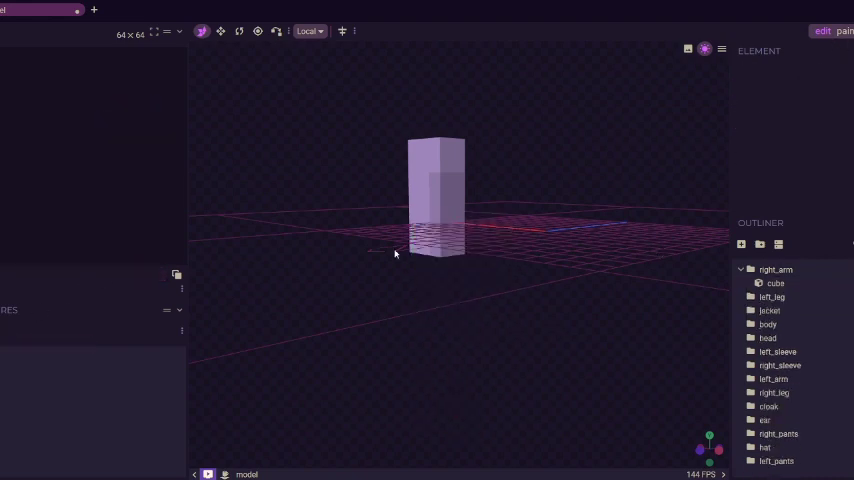
drag(396, 254, 308, 334)
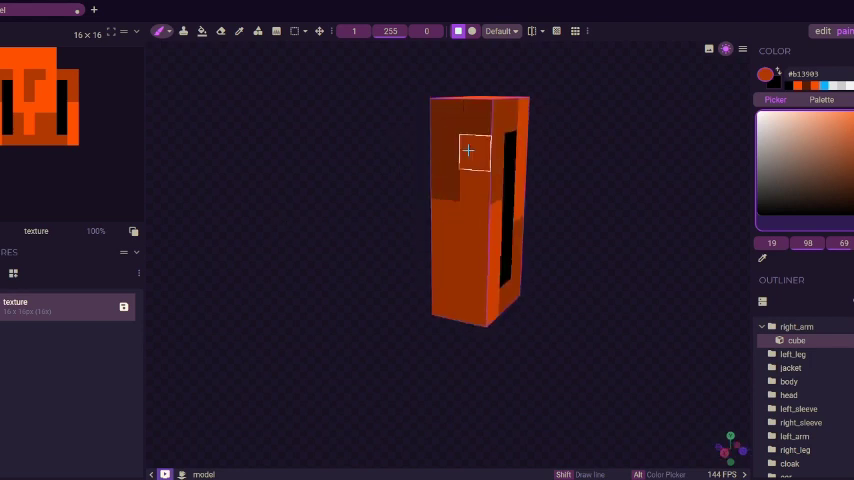
Paint the orange-and-black arm.png texture onto the right_arm cube.
click(464, 308)
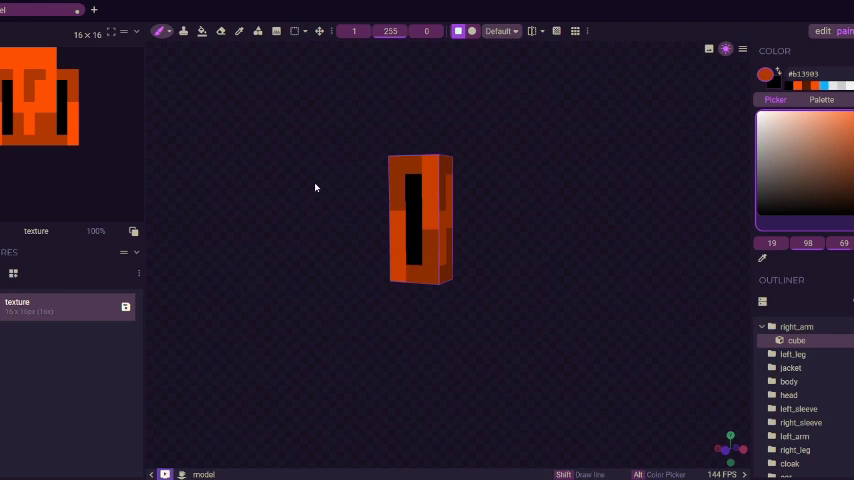
mouse_move(318, 180)
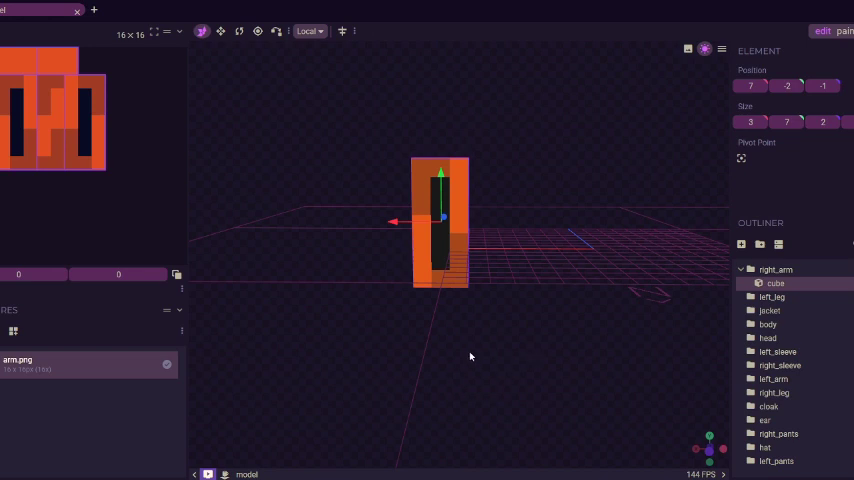
mouse_move(474, 376)
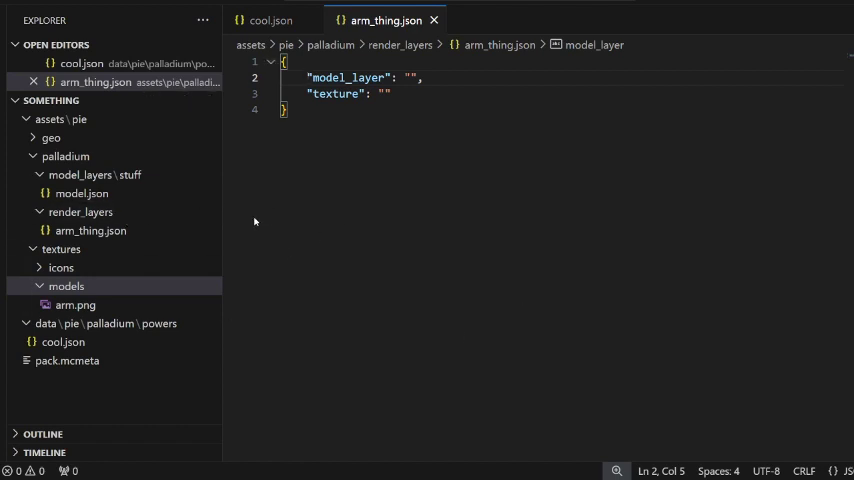
mouse_move(396, 20)
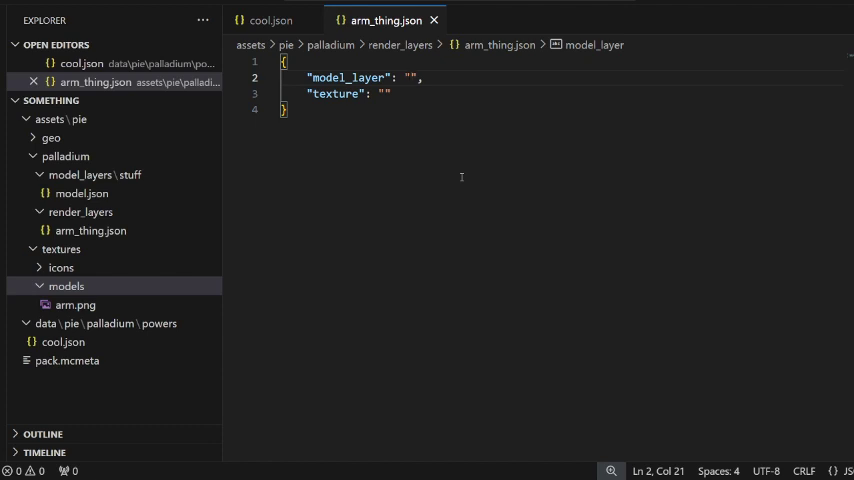
Set arm_thing.json's model_layer to pie:models#stuff.
text(pie)
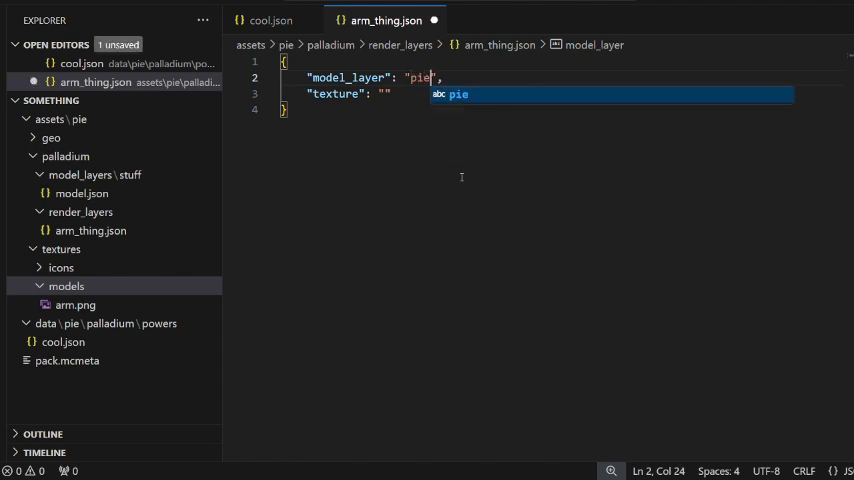
text(:)
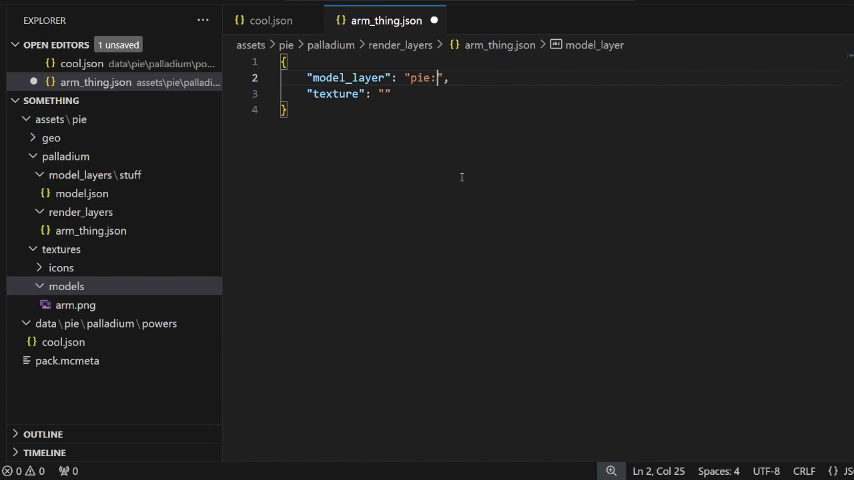
text(model#)
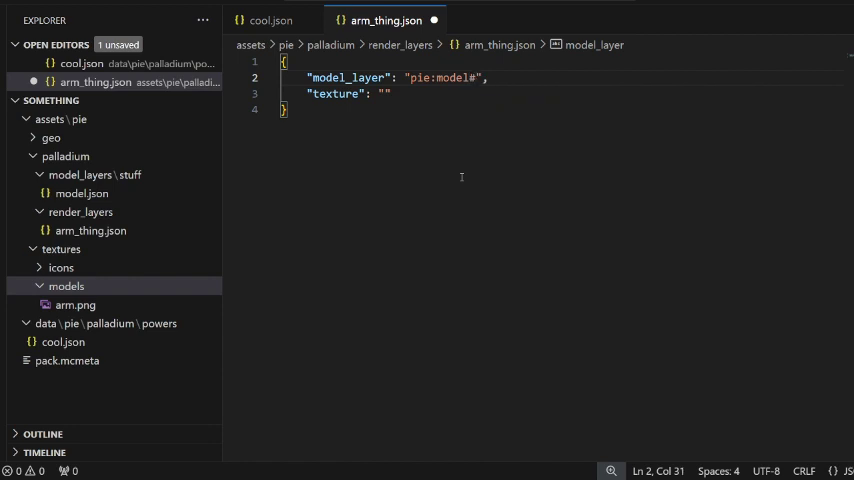
text(stuff)
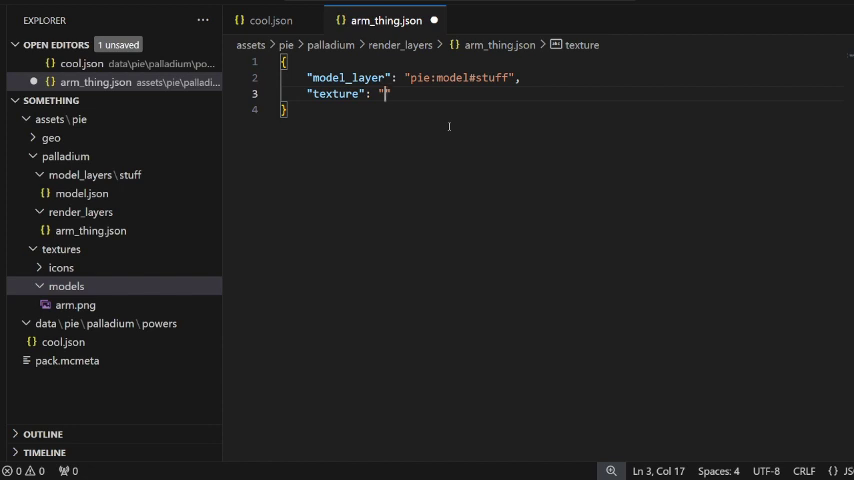
Set arm_thing.json's texture to pie:textures/model/arm.png.
text(pie)
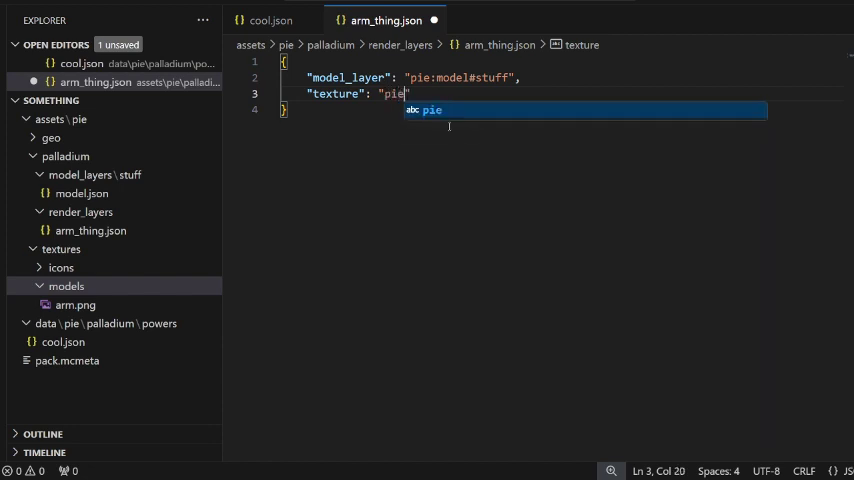
text(:texture)
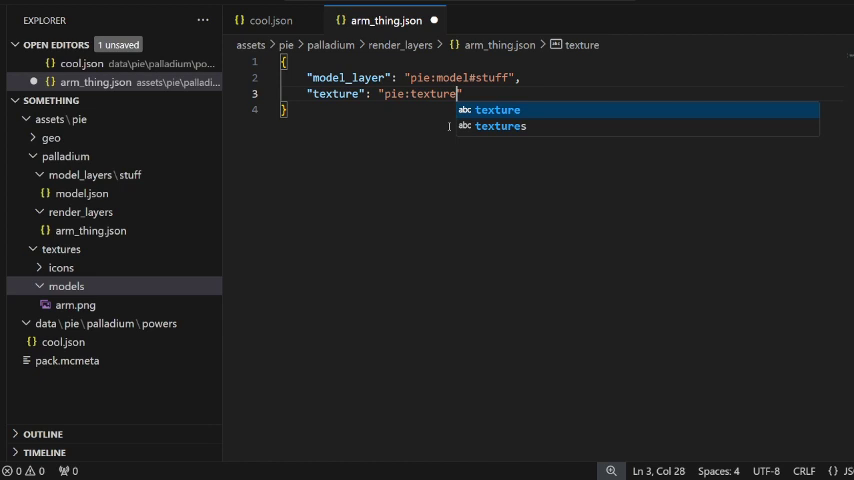
text(textures/)
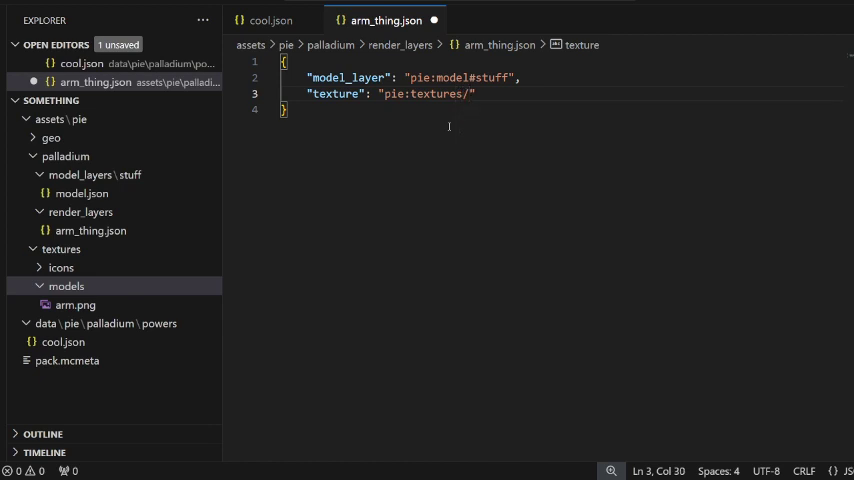
text(m)
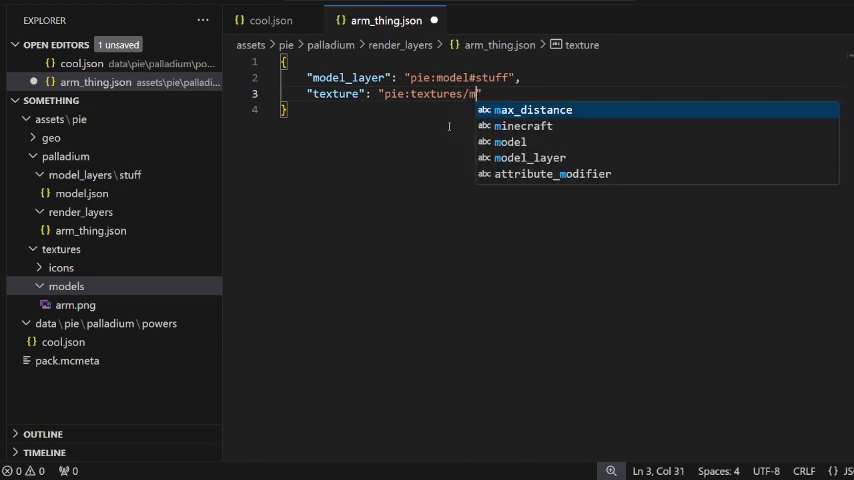
text(odel/)
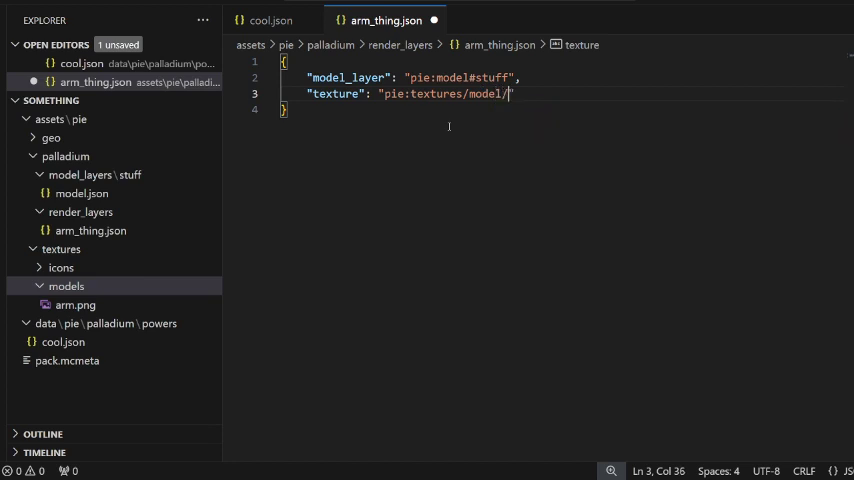
text(arm.png)
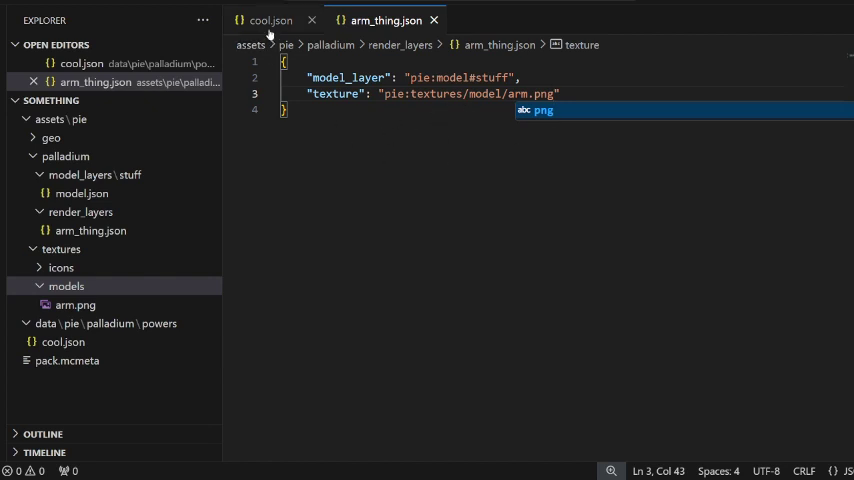
In cool.json, give the layer ability the type palladium:render_layer.
click(270, 20)
text("layer)
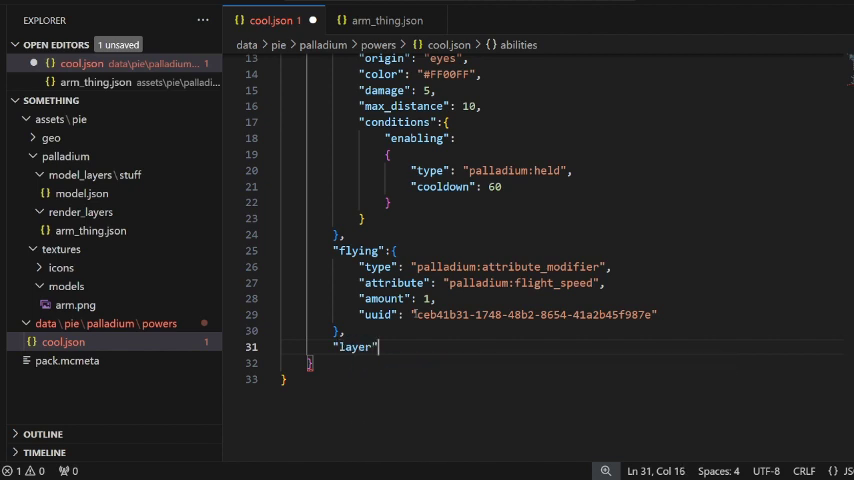
text(:{})
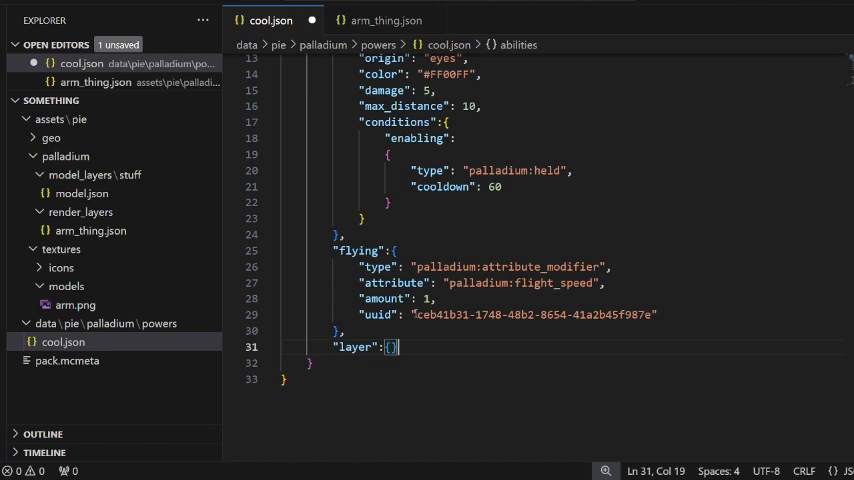
text("type")
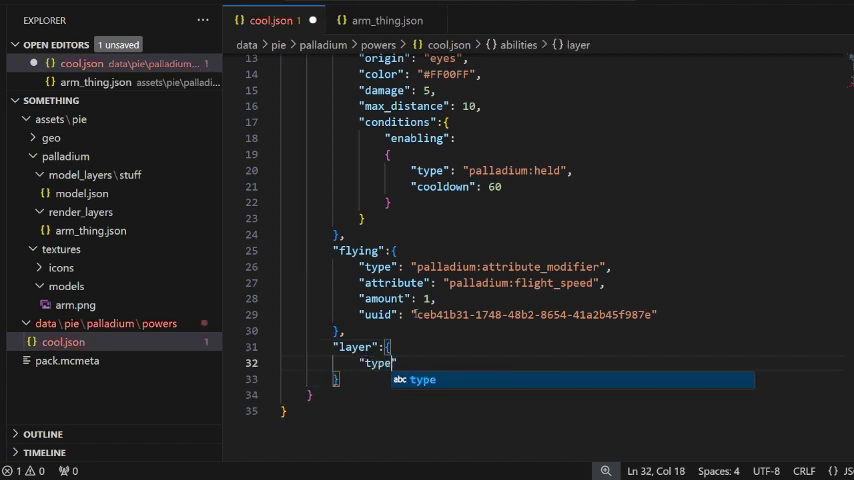
text(re)
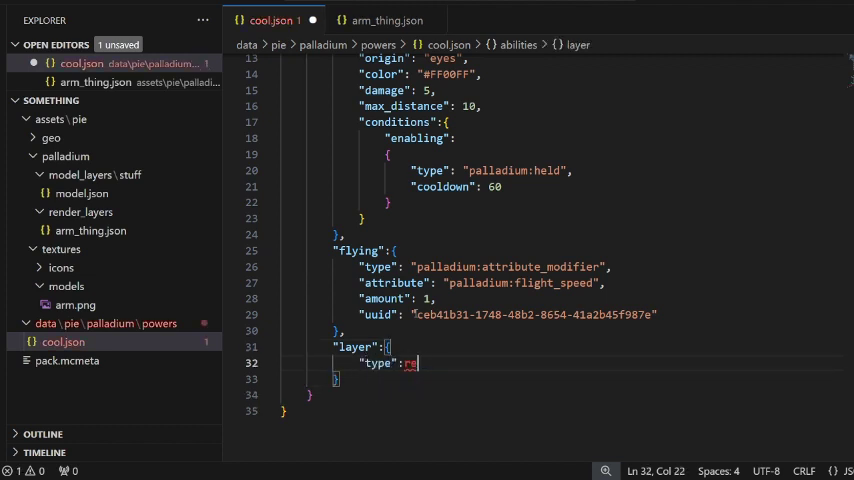
text(palladium:)
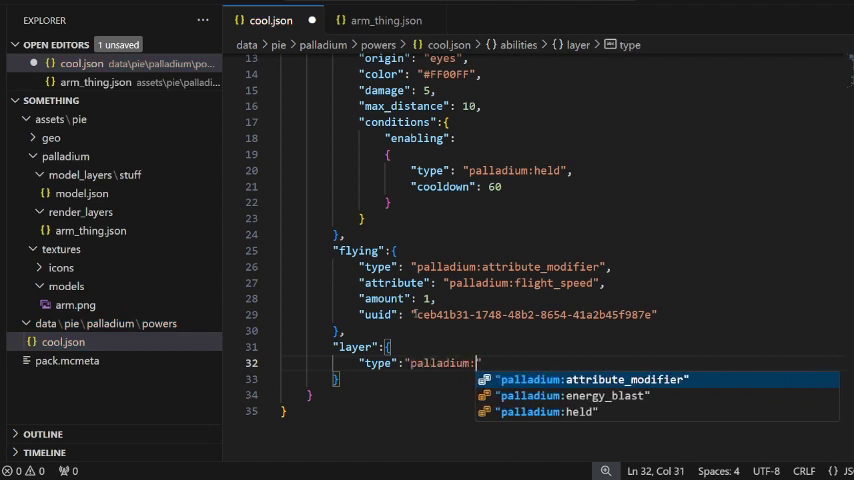
text(render_la)
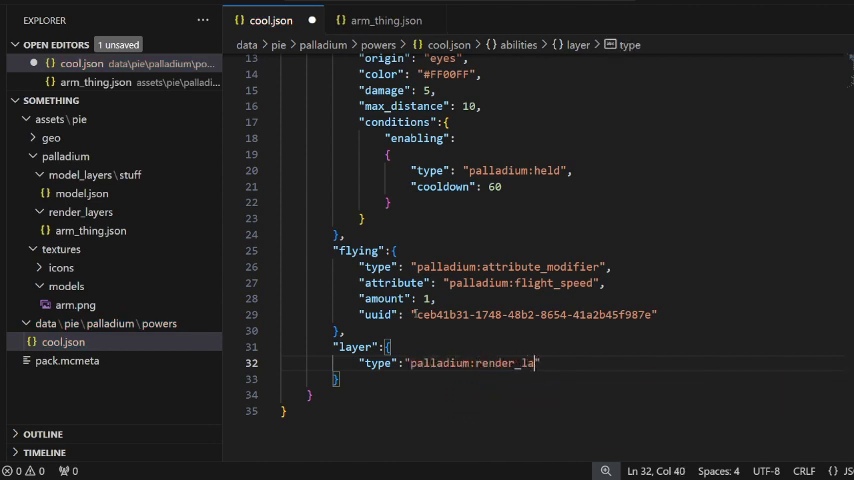
text(yer)
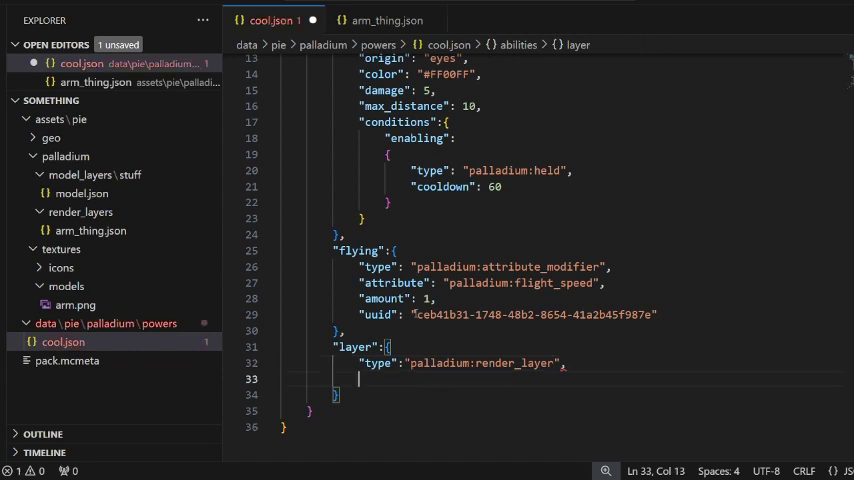
text(")
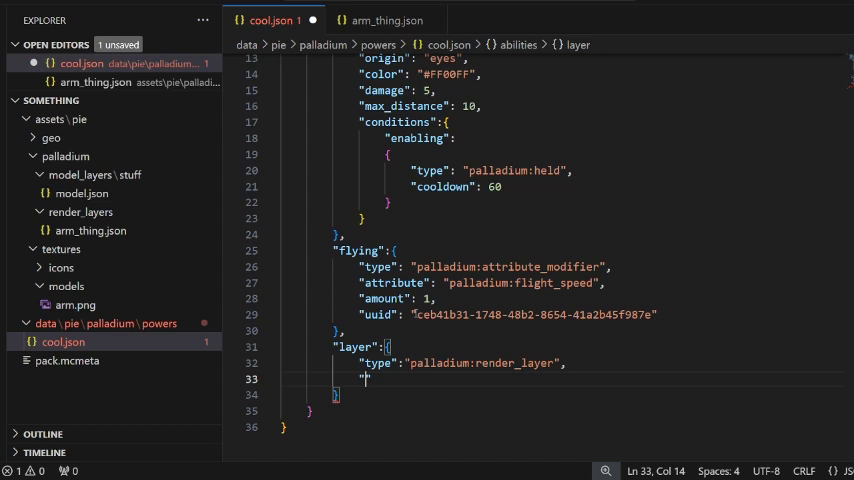
Set the layer ability's render_layer to pie:arm_thing.
text(render_layer":")
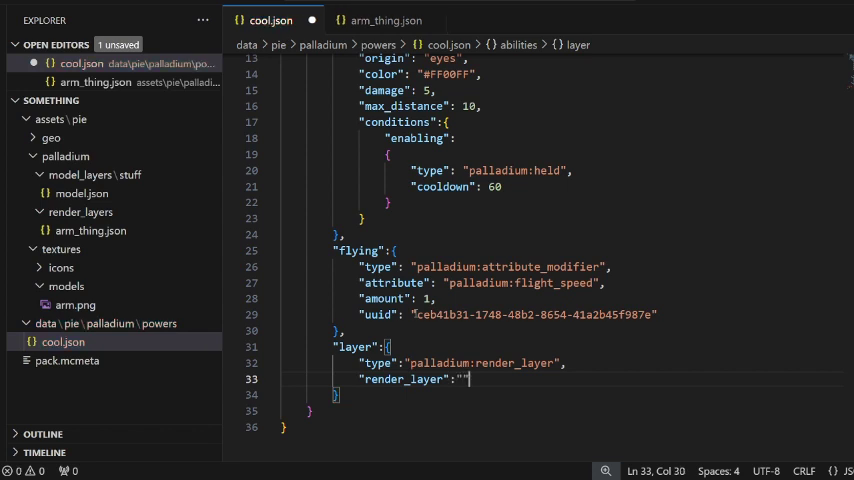
text(pie)
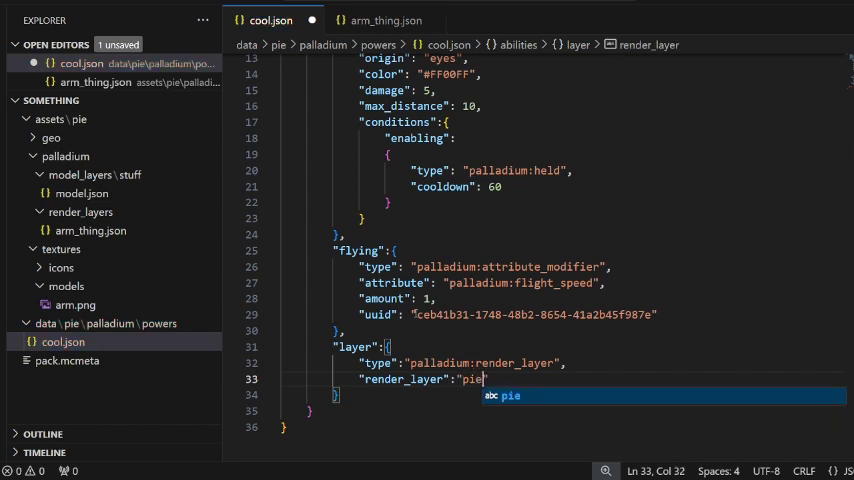
text(:)
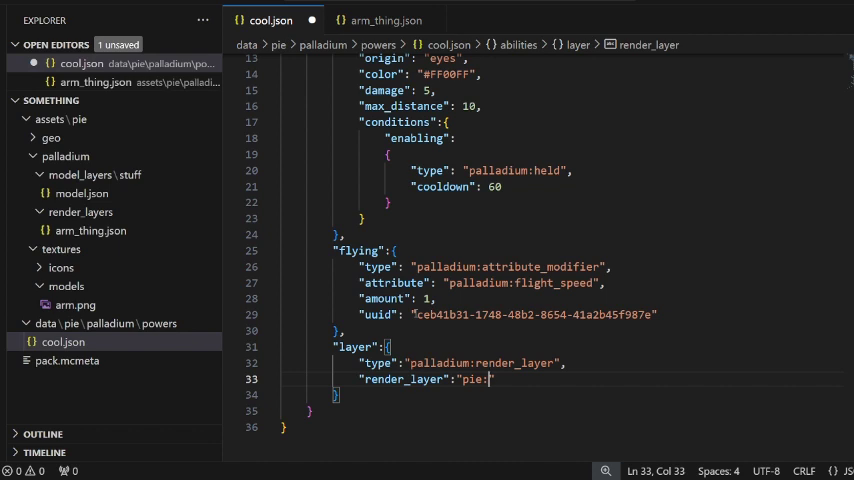
text(arm_thing)
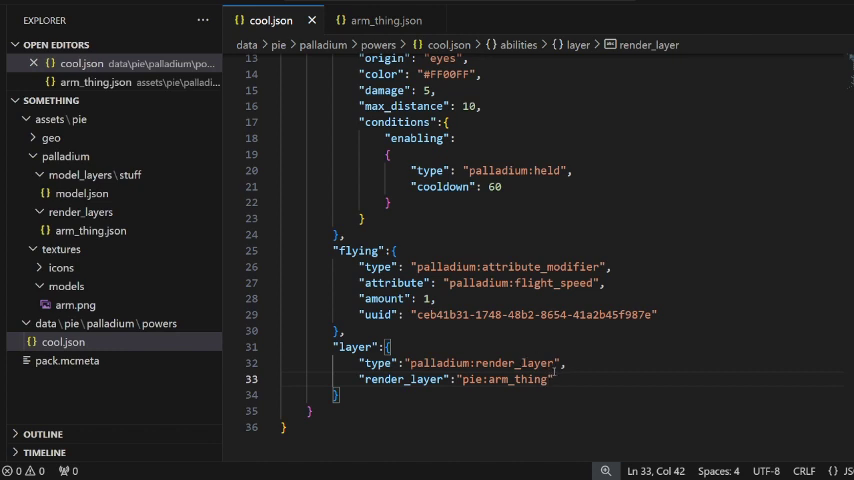
click(390, 348)
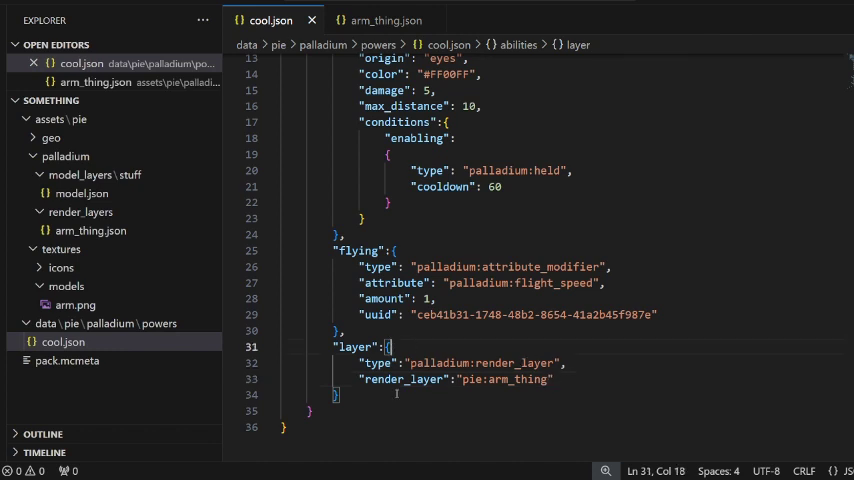
Correct the texture folder name in arm_thing.json and reload Minecraft resources with F3+T.
scroll(down, 3)
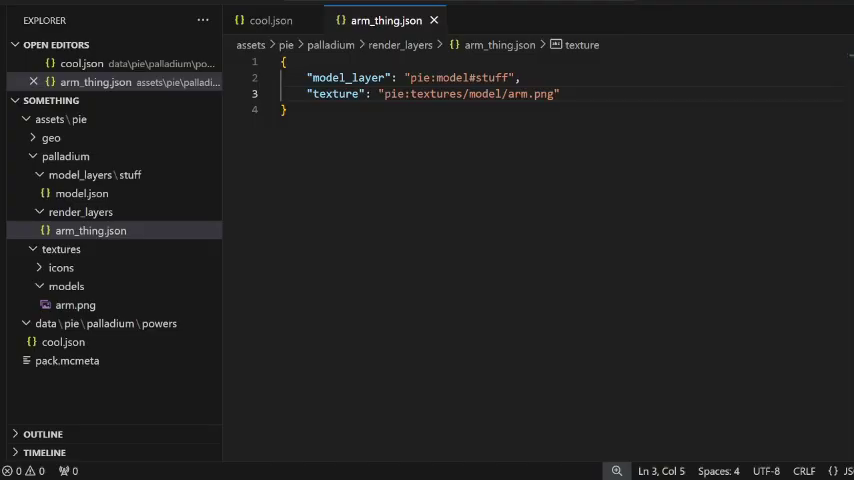
double_click(484, 92)
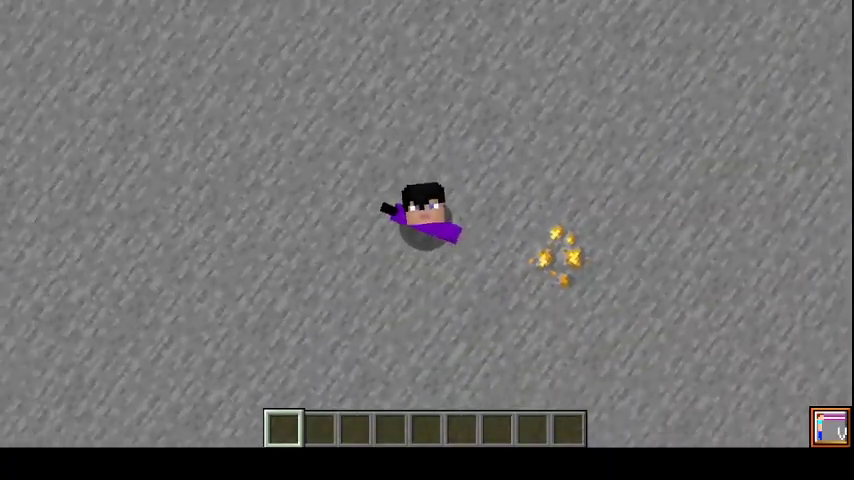
key(F3+T)
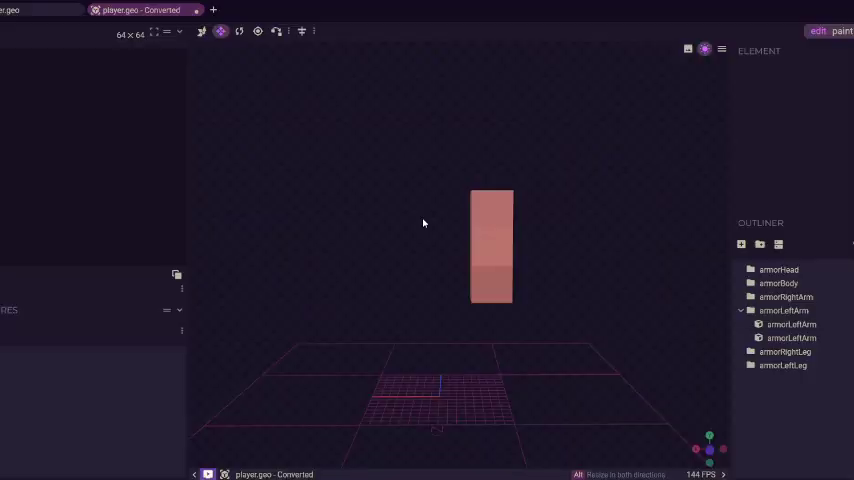
mouse_move(392, 228)
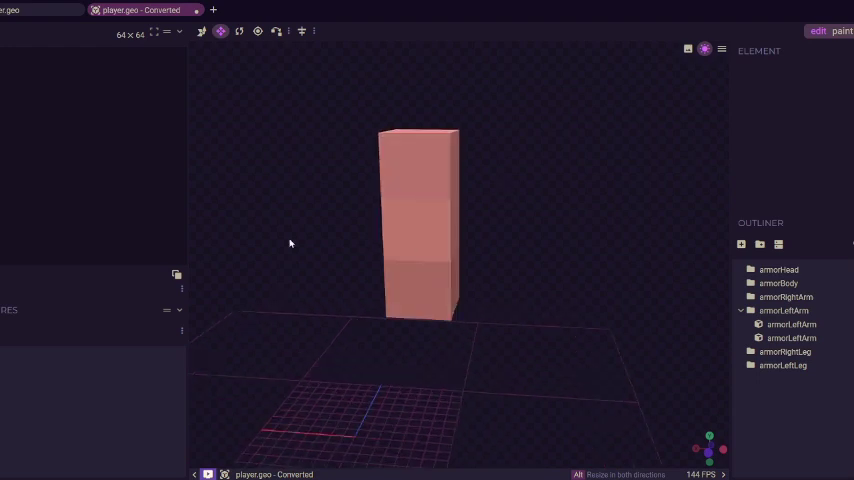
Work on the armorLeftArm cube so two cubes stand side by side.
click(792, 336)
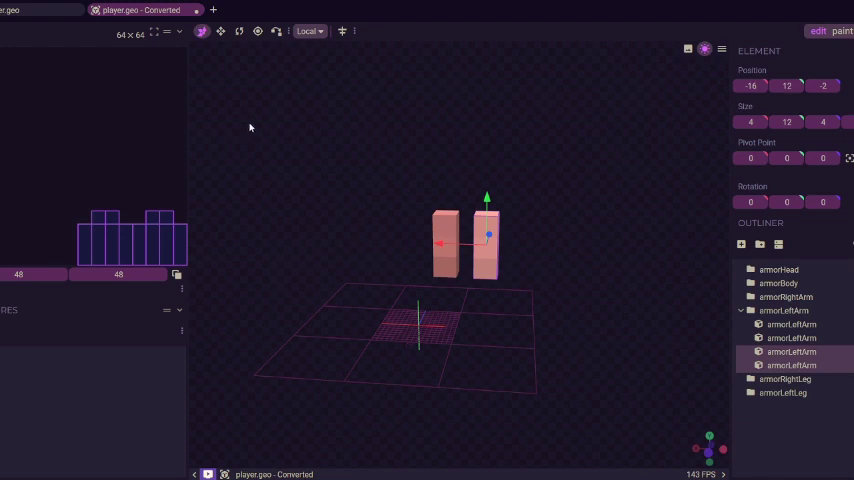
mouse_move(348, 276)
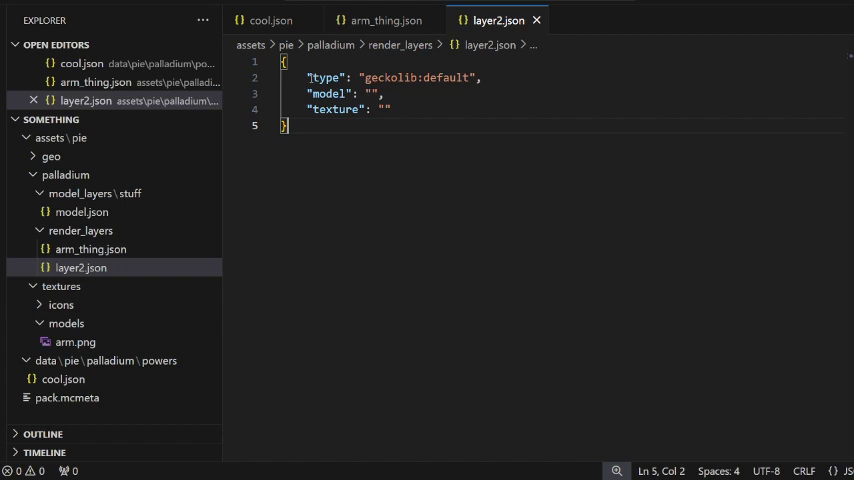
Check arm_thing.json's model path to confirm the pie: namespace format for layer2.json.
drag(312, 76, 480, 76)
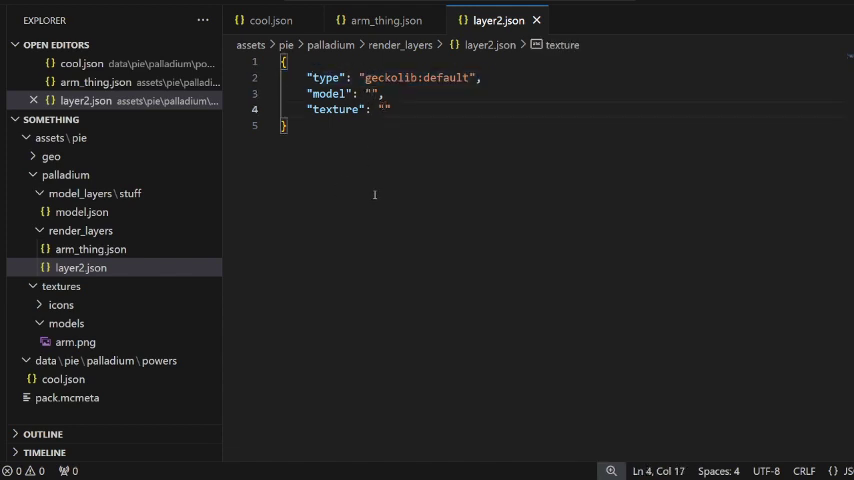
mouse_move(318, 208)
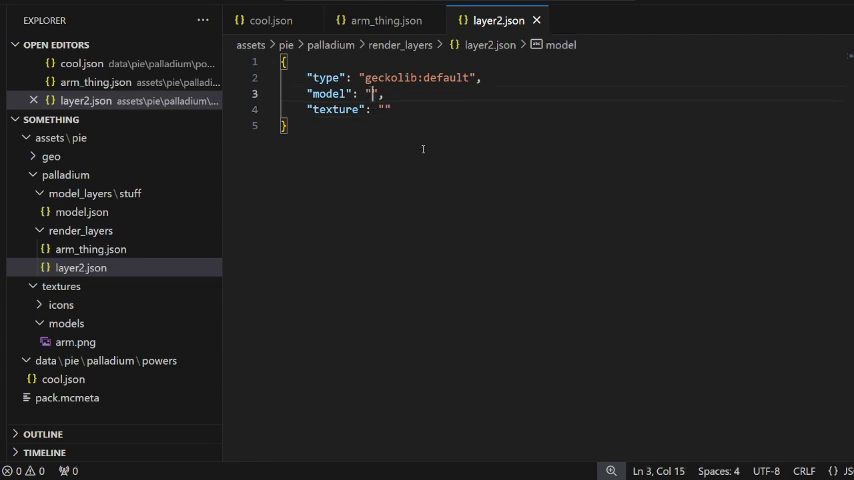
double_click(336, 108)
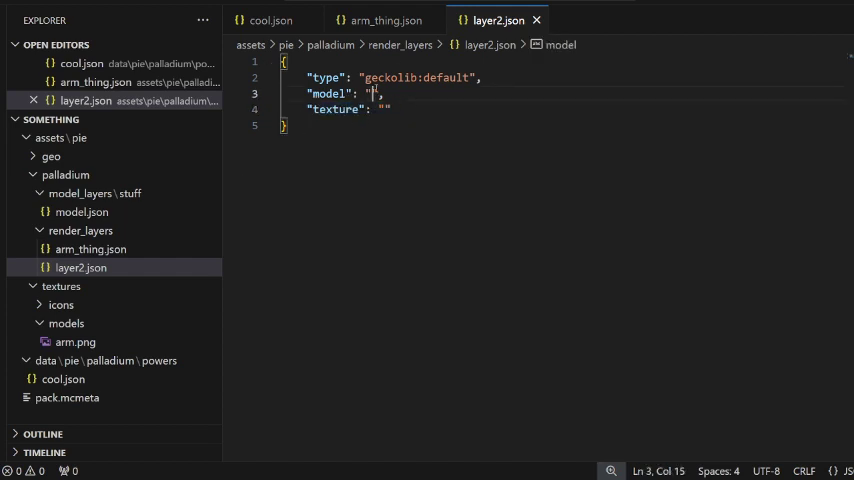
click(384, 20)
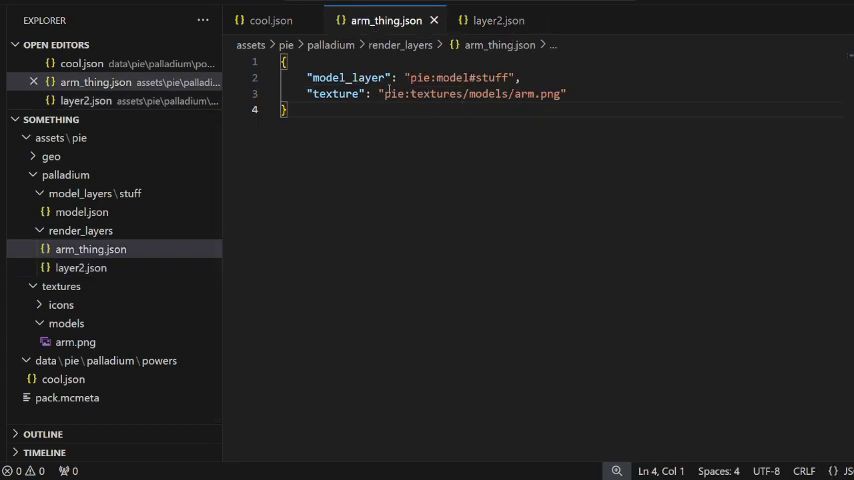
drag(420, 76, 520, 76)
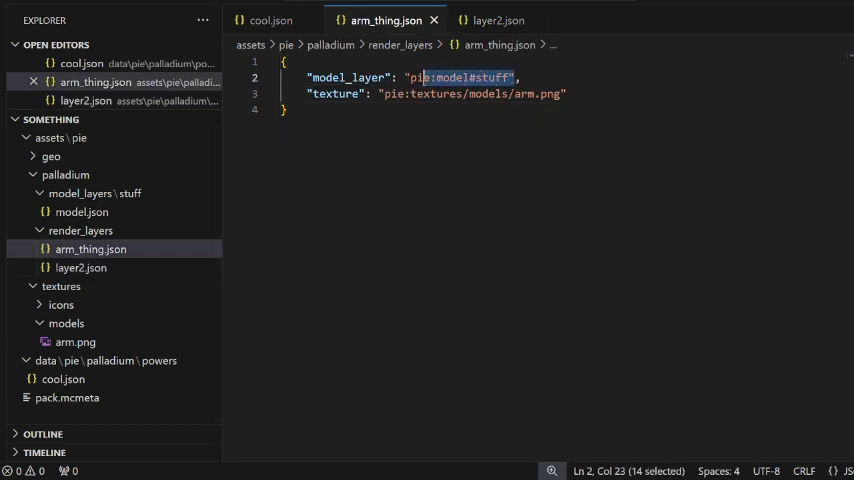
click(496, 20)
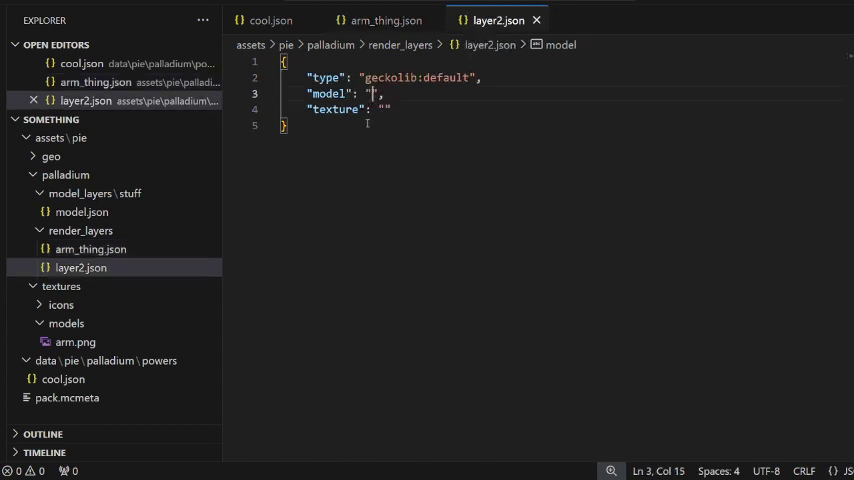
Begin the layer2.json model value with the pie namespace.
double_click(336, 108)
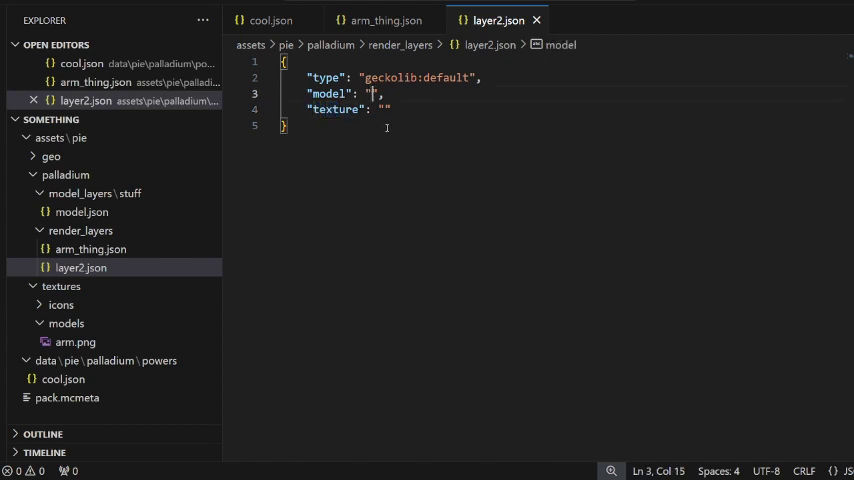
text(pie:geo)
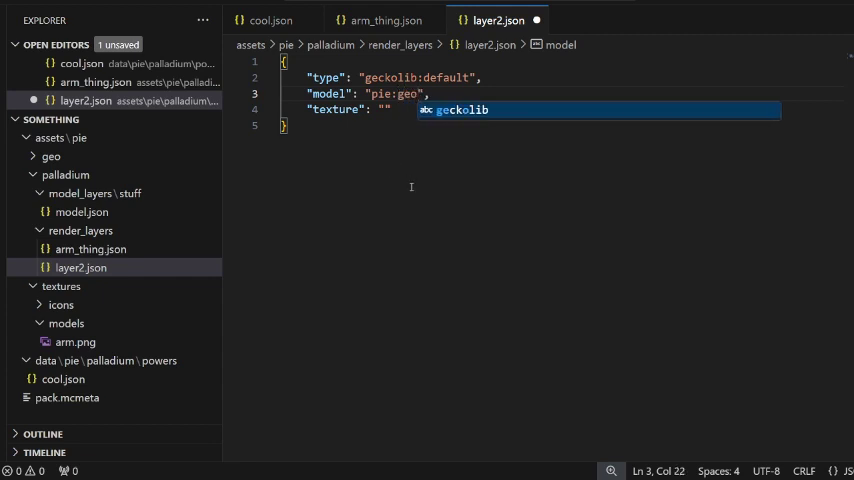
Complete the model as pie:geo/model.geo.json and set the texture to #entity.
text(/)
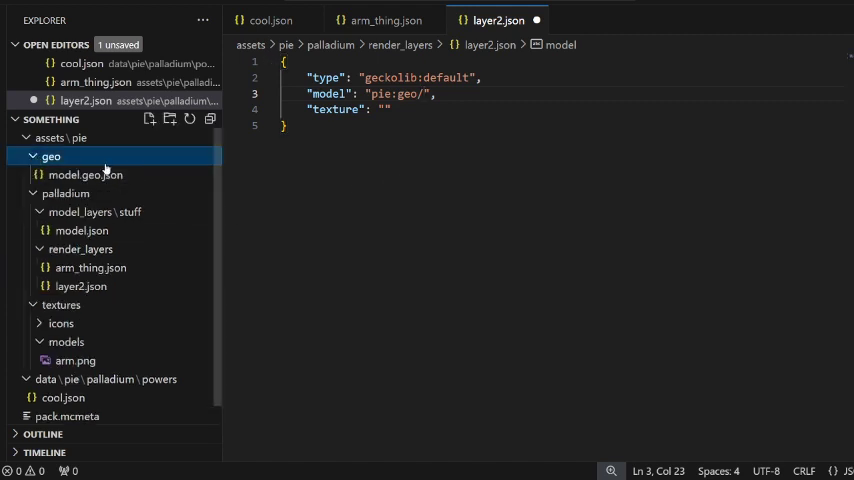
text(m)
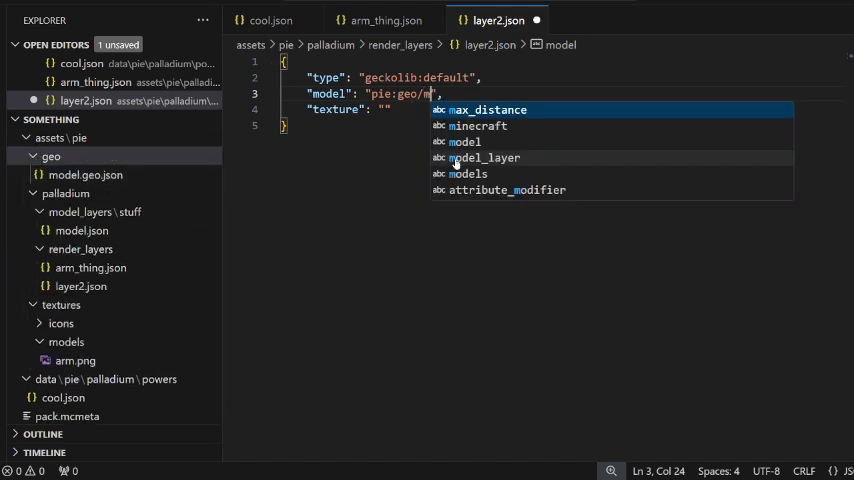
text(odel.geo.json)
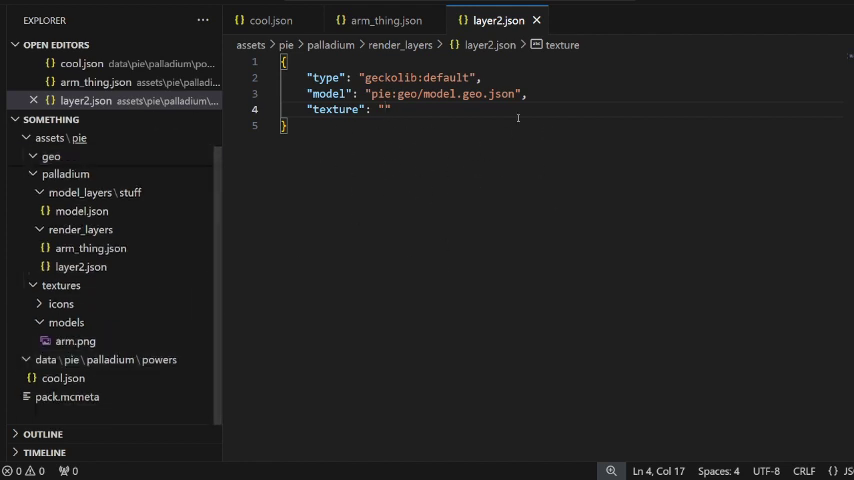
text(#)
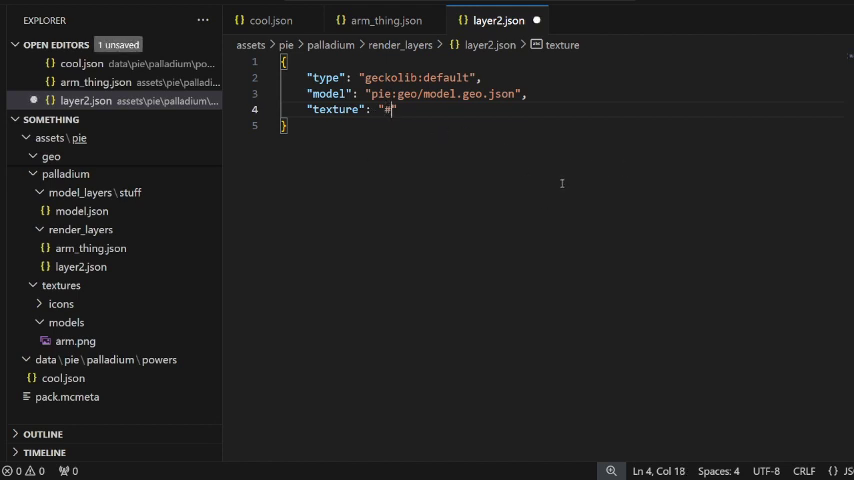
text(entity)
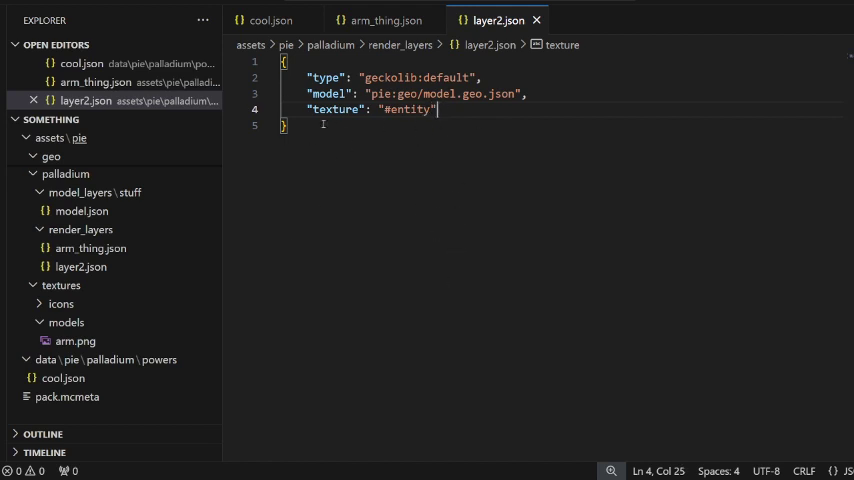
click(384, 20)
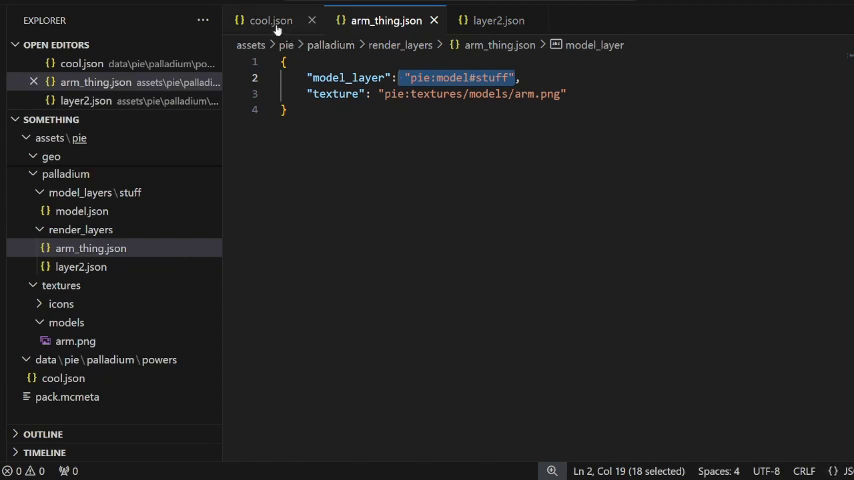
Point the layer2 ability in cool.json at the pie:layer2 render layer instead of arm_thing.
click(270, 20)
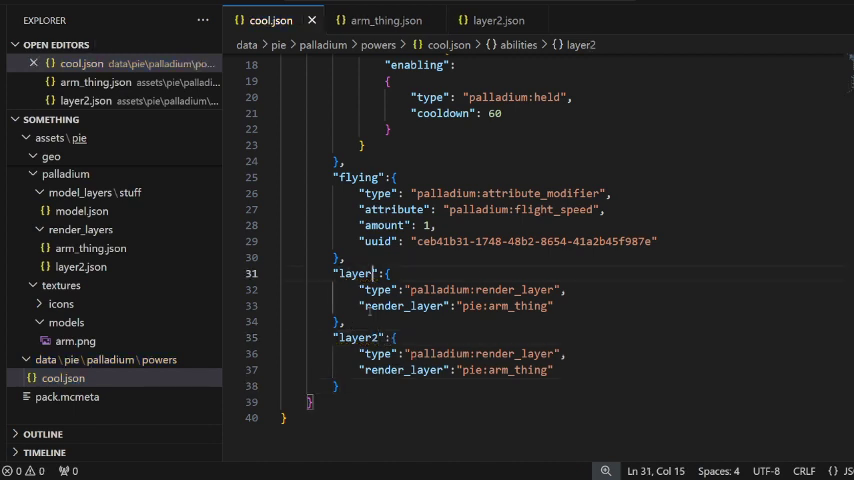
double_click(360, 336)
text(laye)
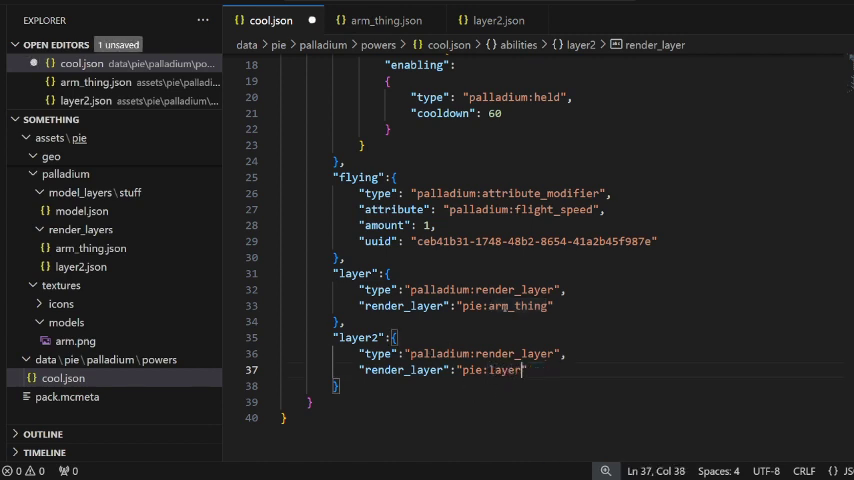
text(2)
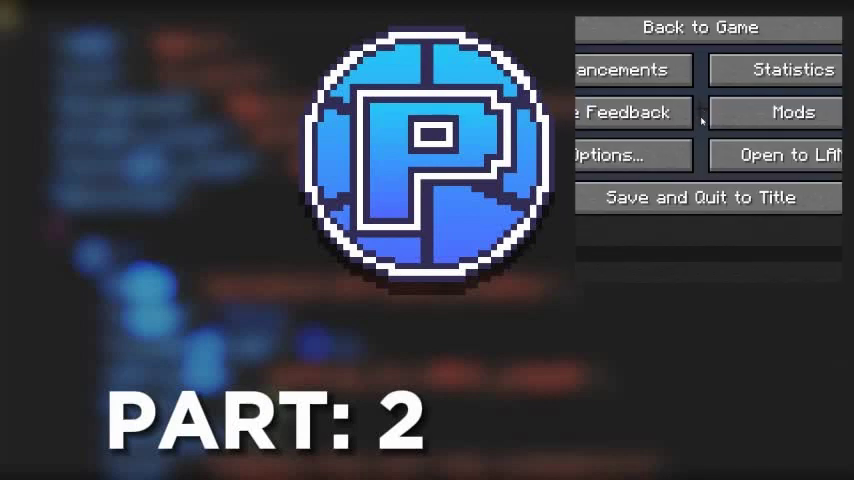
Return to the game from the pause menu via Back to Game.
click(704, 28)
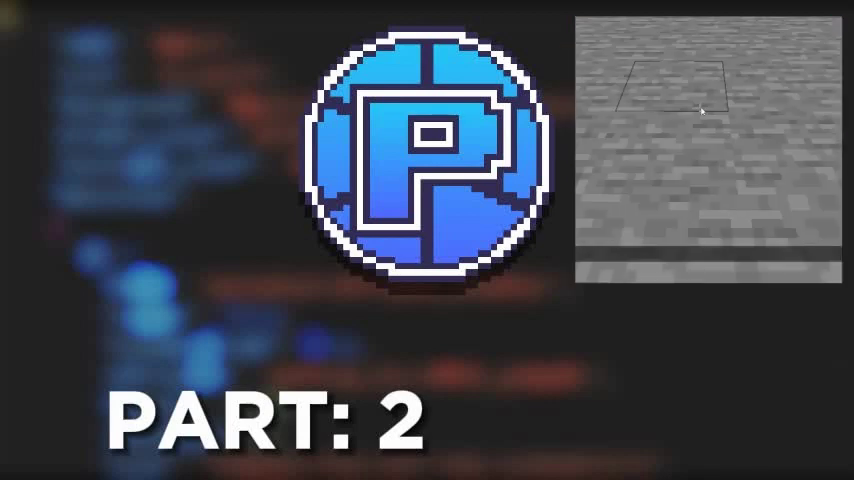